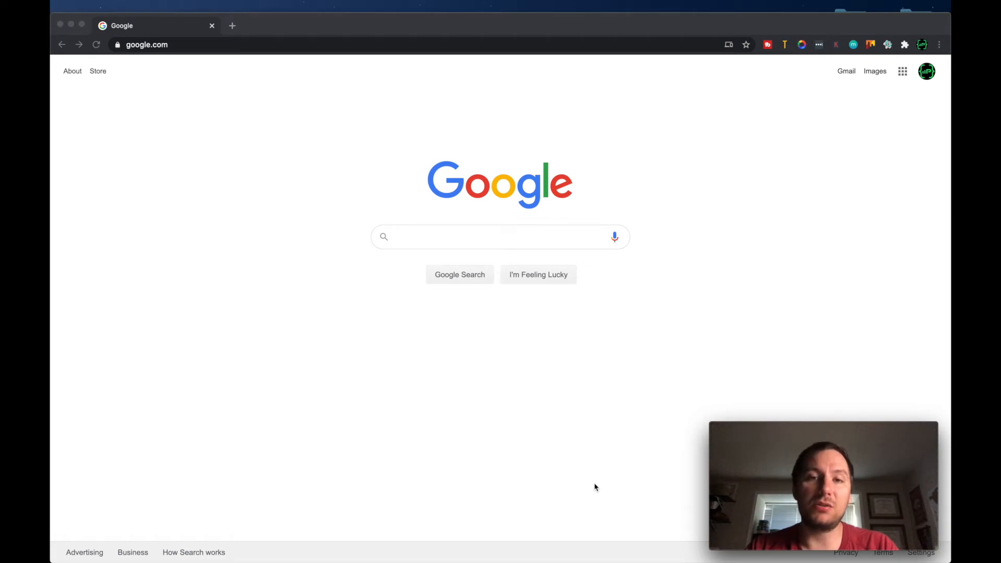
{"action": "mouse_move", "coordinate": [63, 75]}
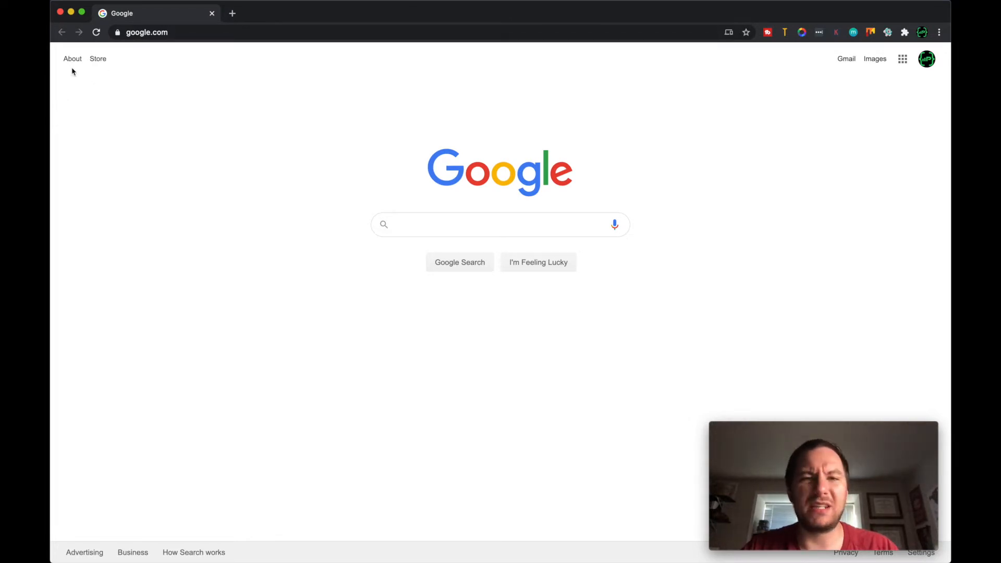
{"action": "mouse_move", "coordinate": [930, 97]}
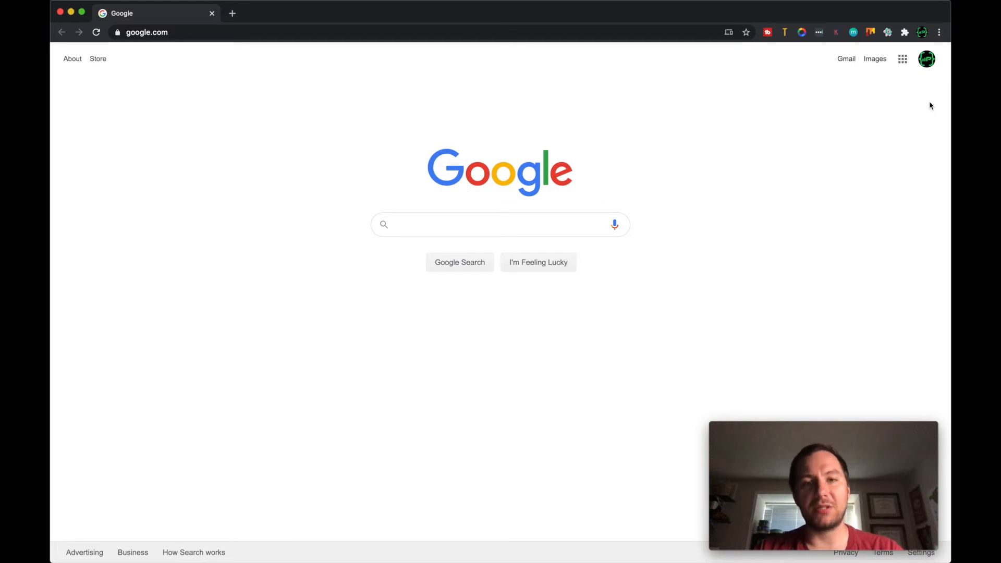
{"action": "mouse_move", "coordinate": [706, 228]}
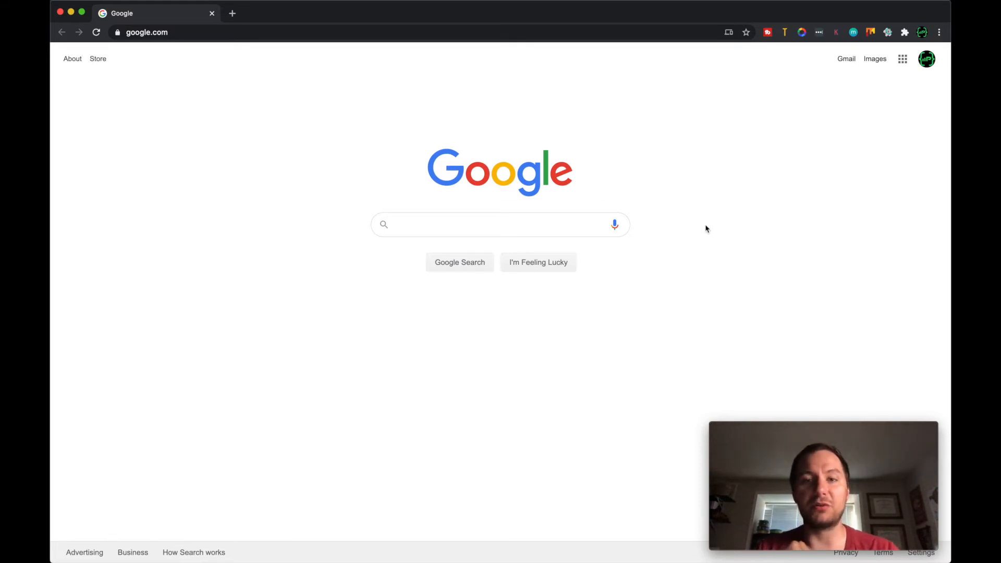
{"action": "mouse_move", "coordinate": [700, 223]}
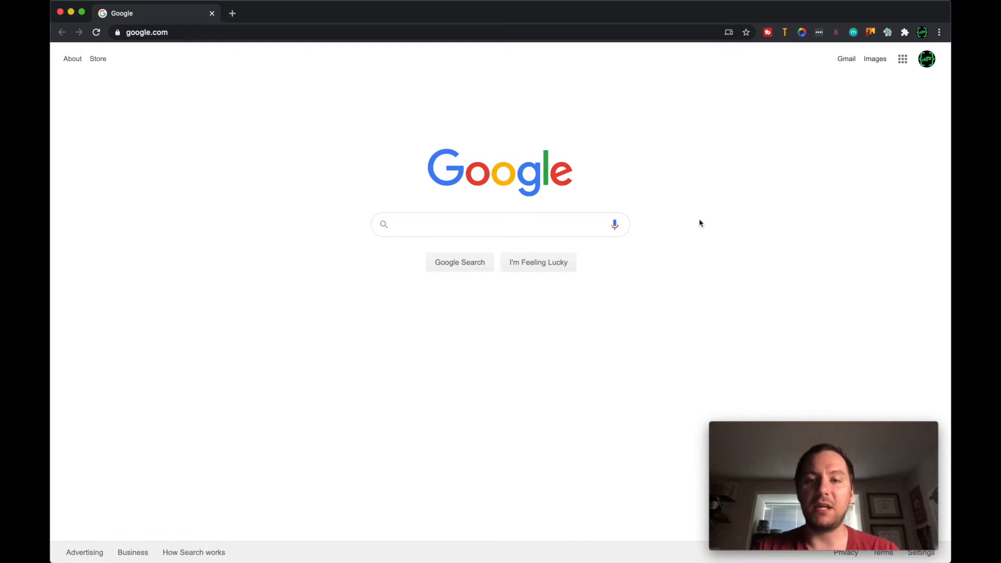
{"action": "mouse_move", "coordinate": [683, 166]}
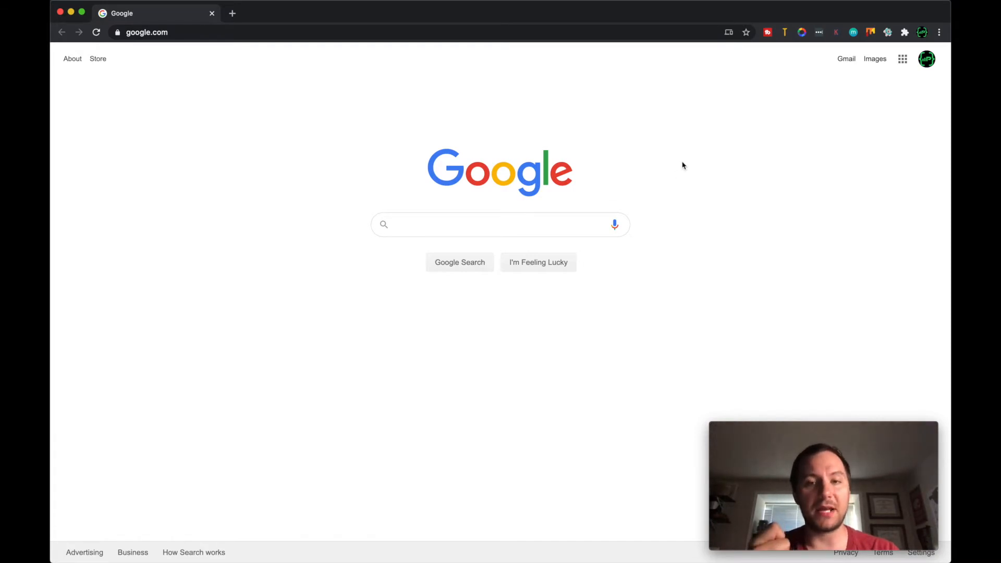
{"action": "mouse_move", "coordinate": [712, 108]}
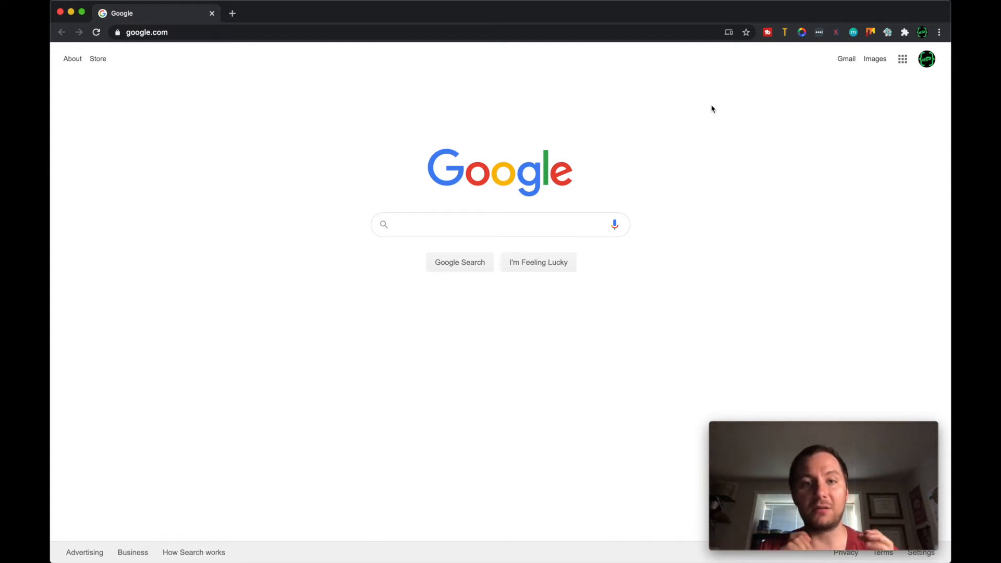
{"action": "mouse_move", "coordinate": [571, 84]}
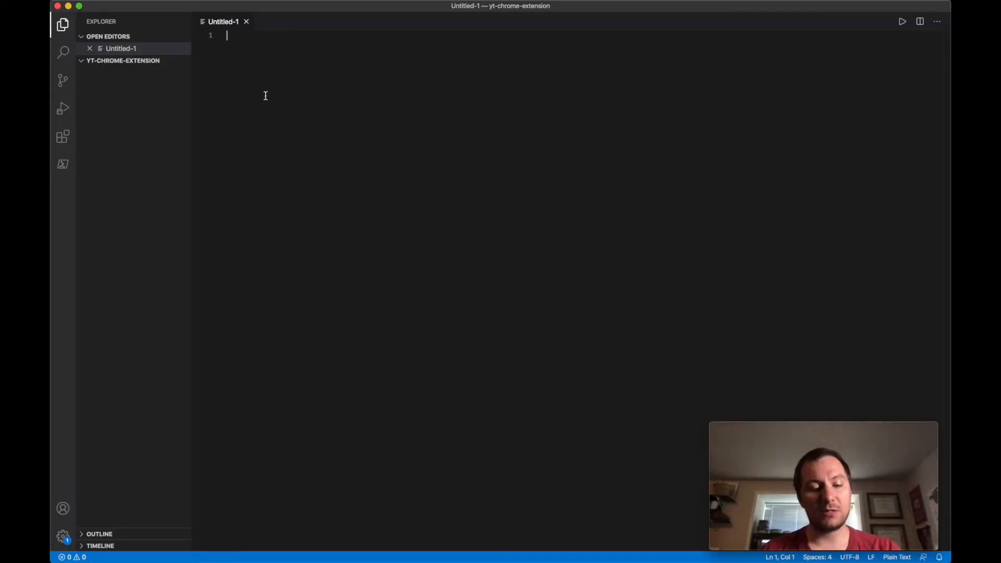
Step: Save the untitled file as manifest.json in the yt-chrome-extension project folder
{"action": "key", "text": "cmd+s"}
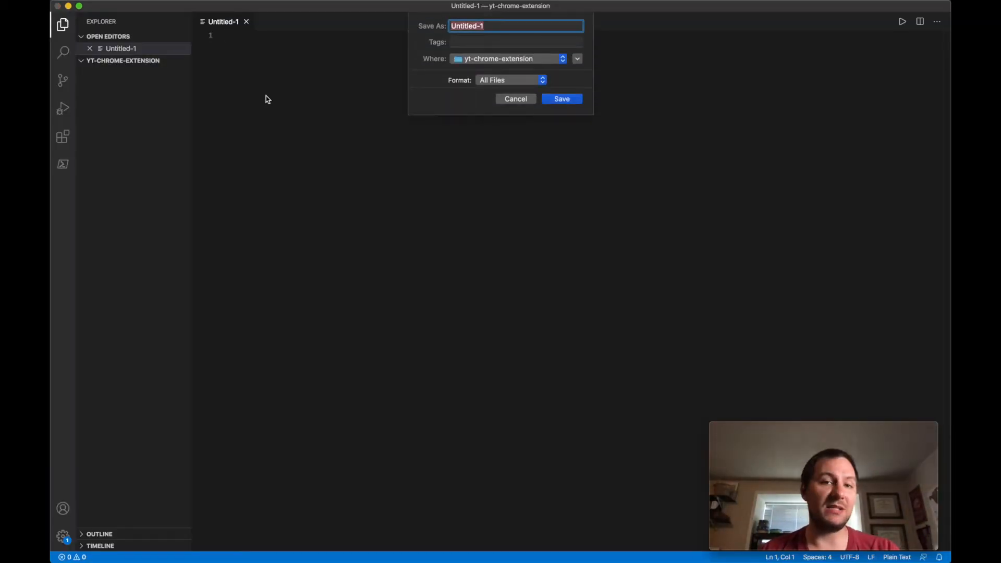
{"action": "type", "text": "mani"}
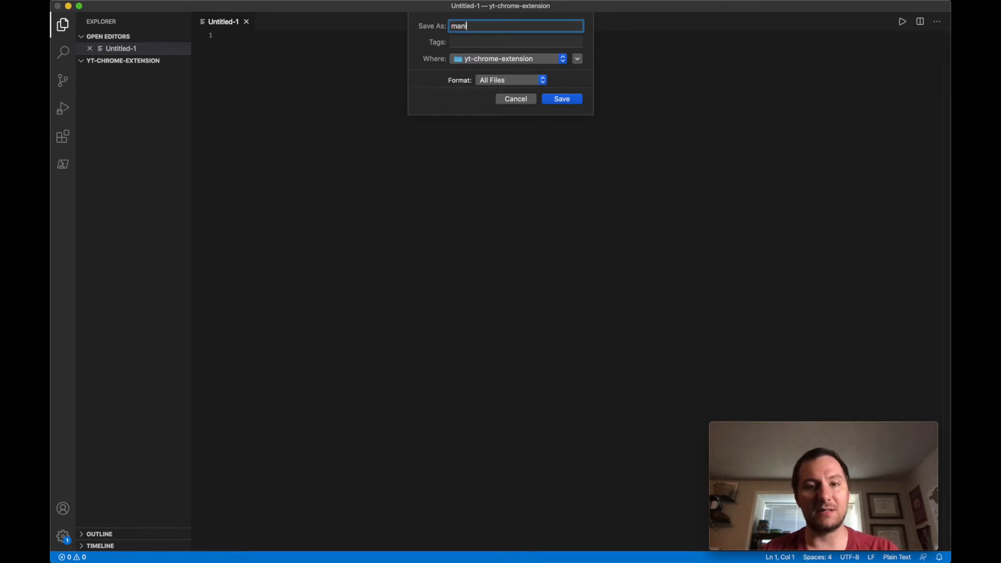
{"action": "type", "text": "fest."}
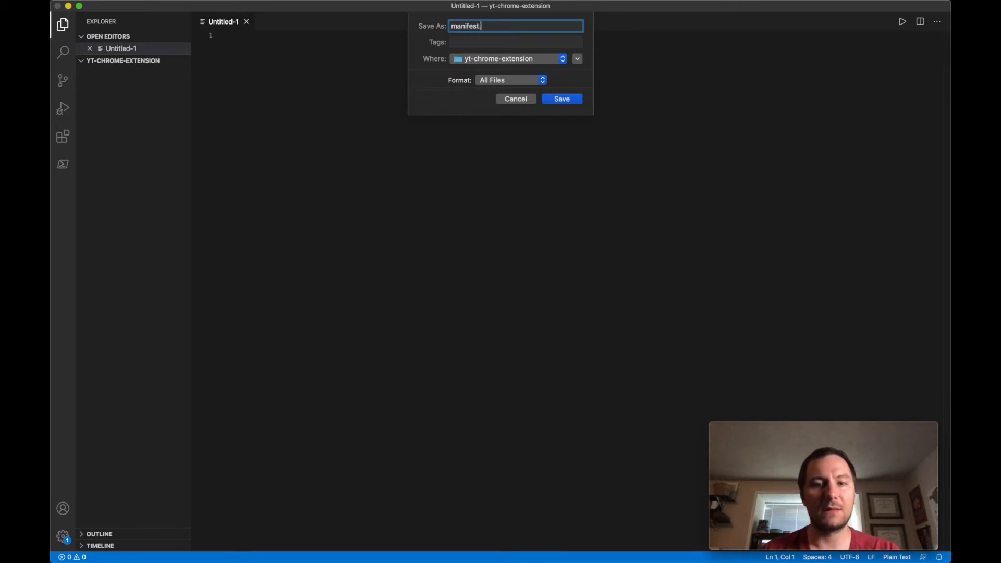
{"action": "left_click", "coordinate": [561, 98]}
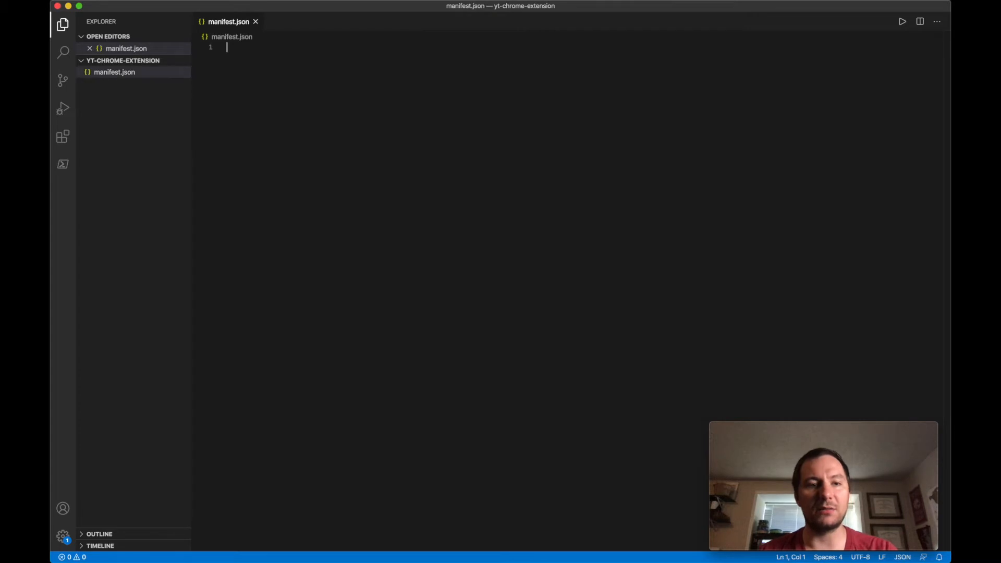
Step: Start the manifest object with a manifest_version key set to 2
{"action": "type", "text": "{"}
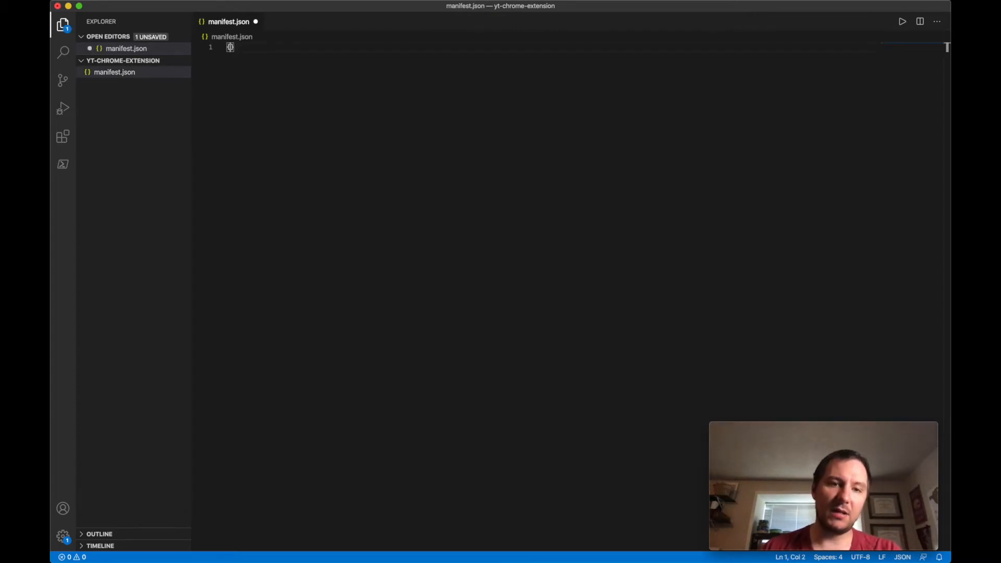
{"action": "type", "text": "{"}
{"action": "type", "text": "\"man"}
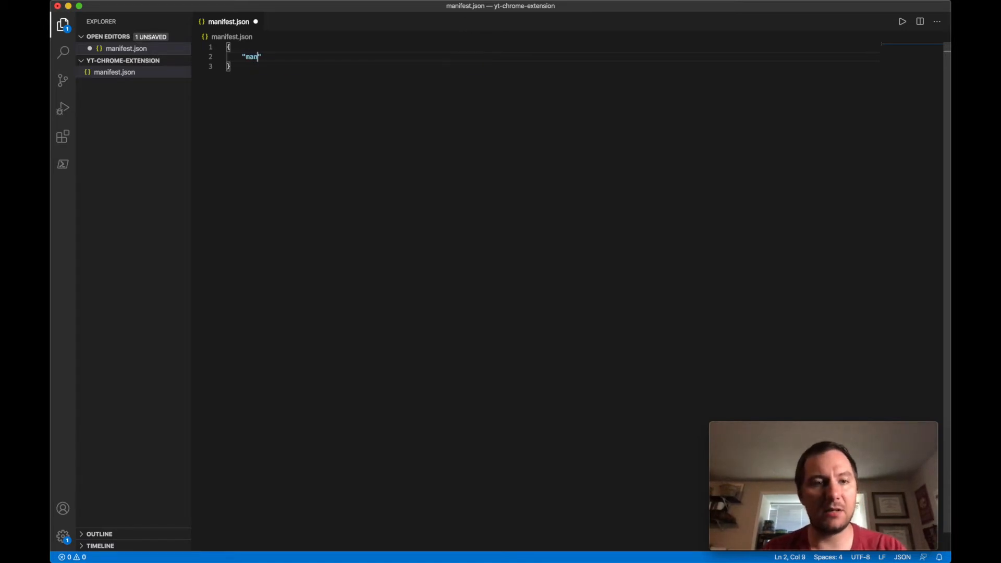
{"action": "type", "text": "ifest"}
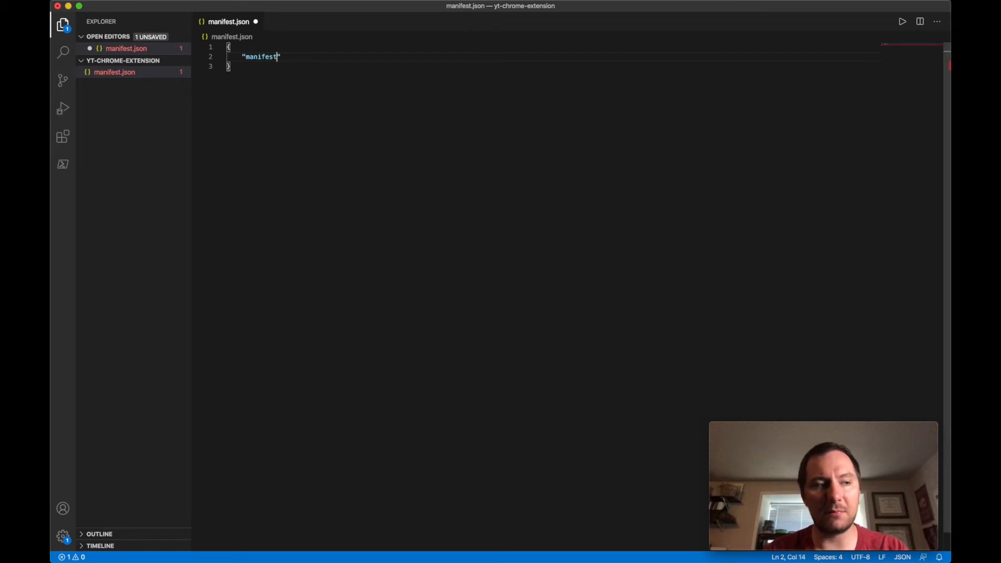
{"action": "type", "text": "_veresio"}
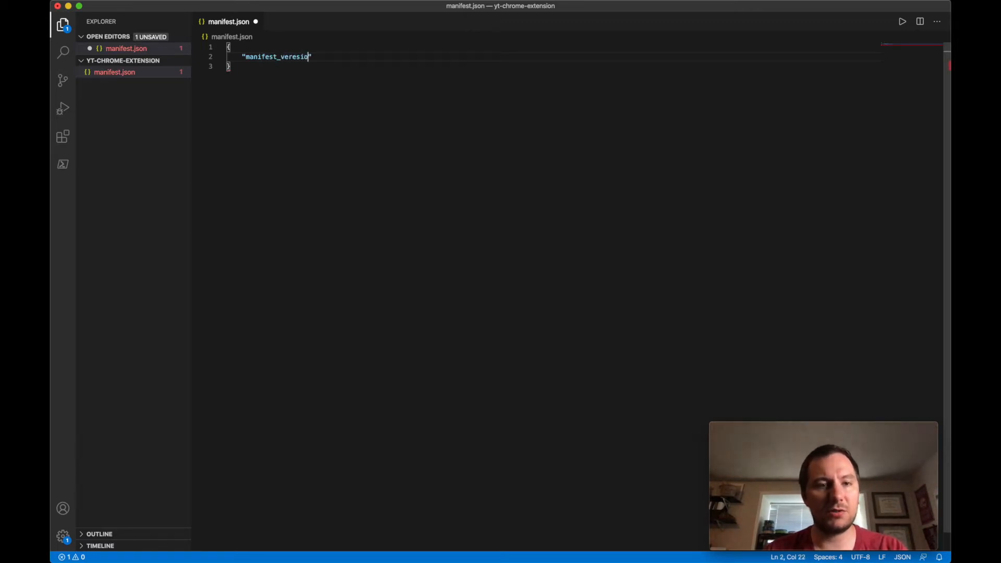
{"action": "key", "text": "Backspace"}
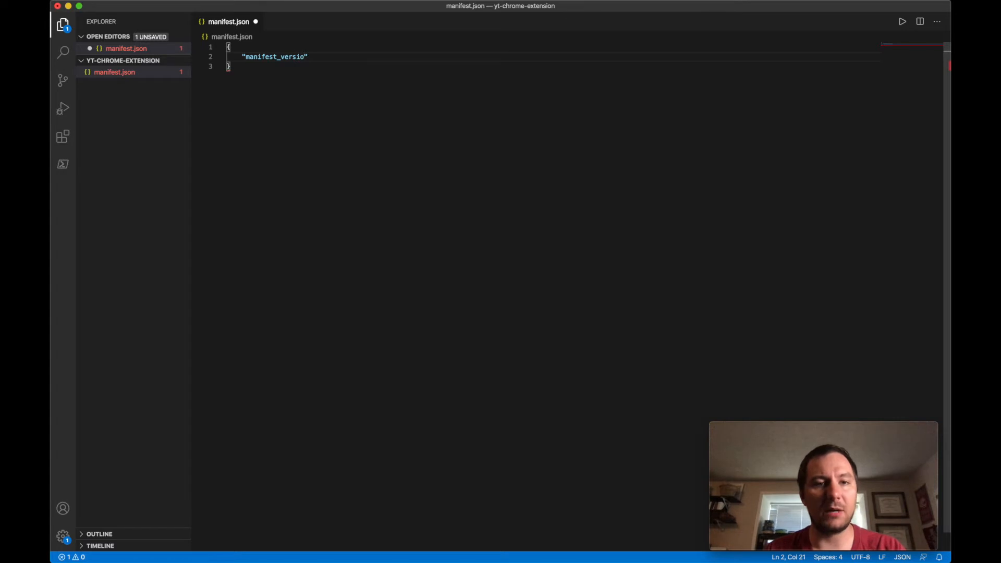
{"action": "type", "text": "n"}
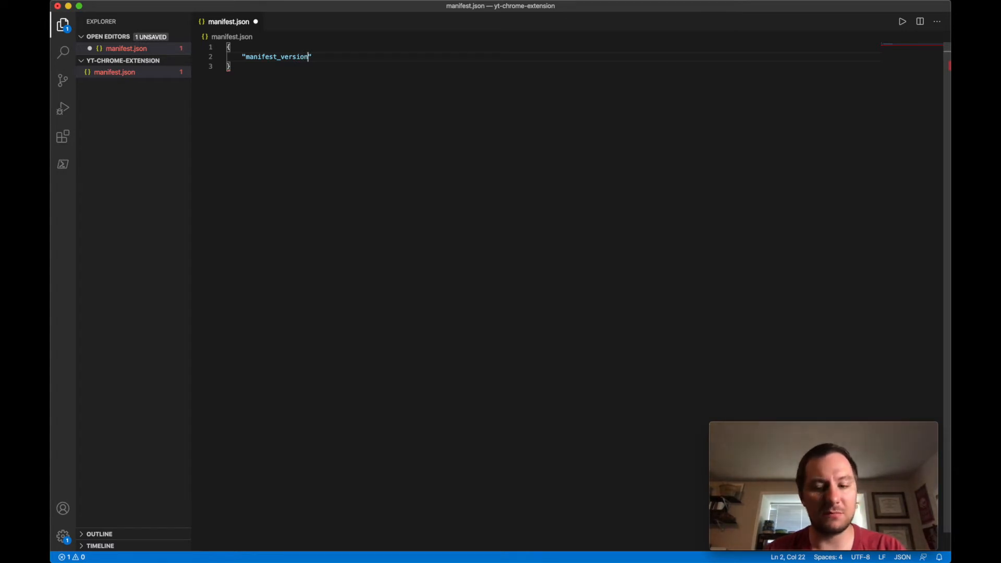
{"action": "type", "text": "\": \"2\","}
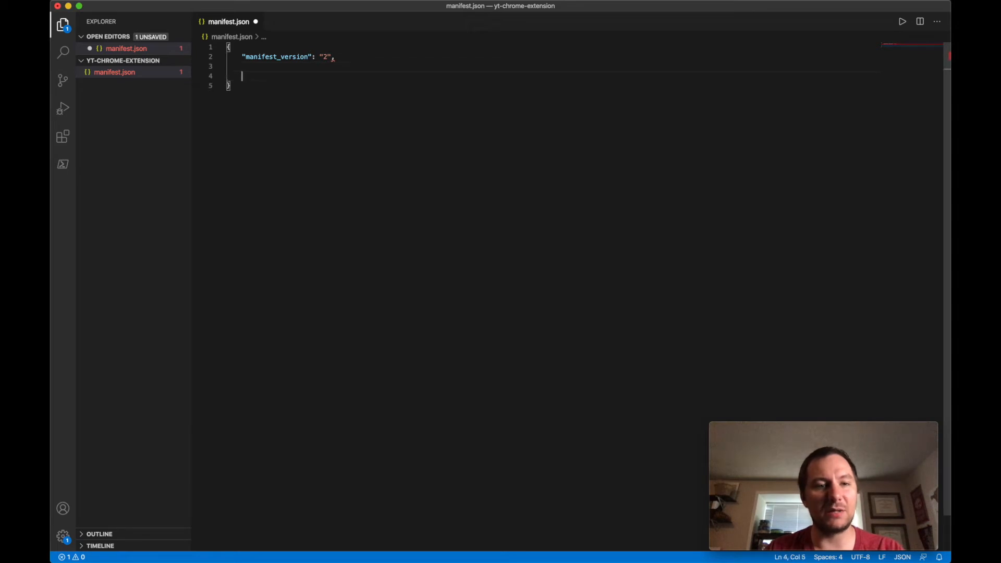
{"action": "key", "text": "Backspace"}
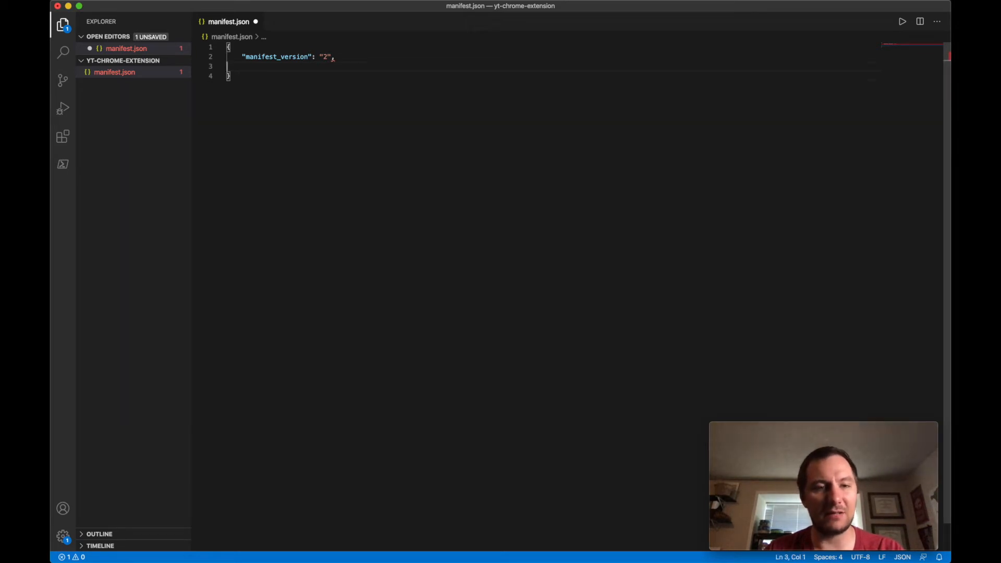
{"action": "type", "text": "\""}
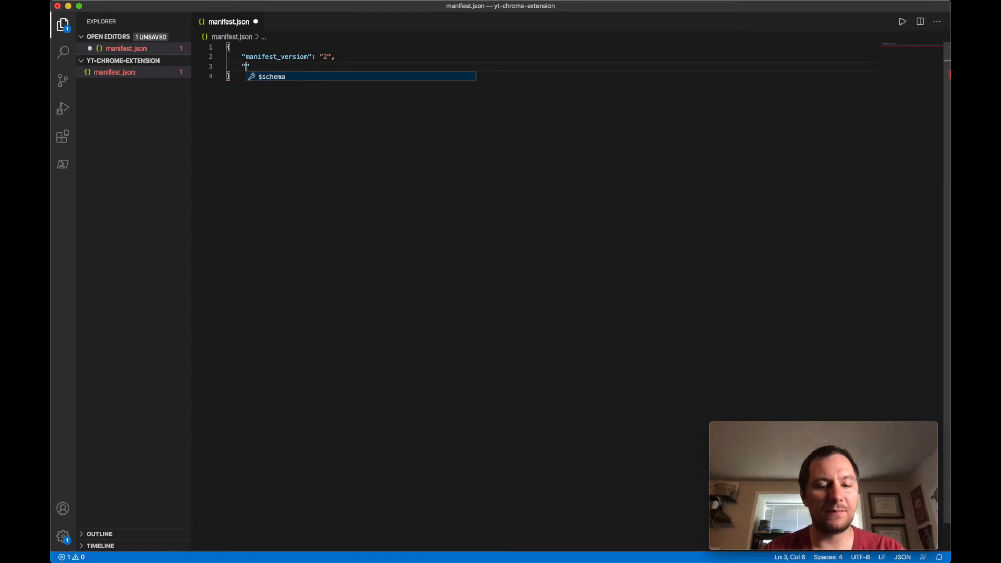
Step: Add the extension name 'URL Shortener' to the manifest
{"action": "type", "text": "\"name\":"}
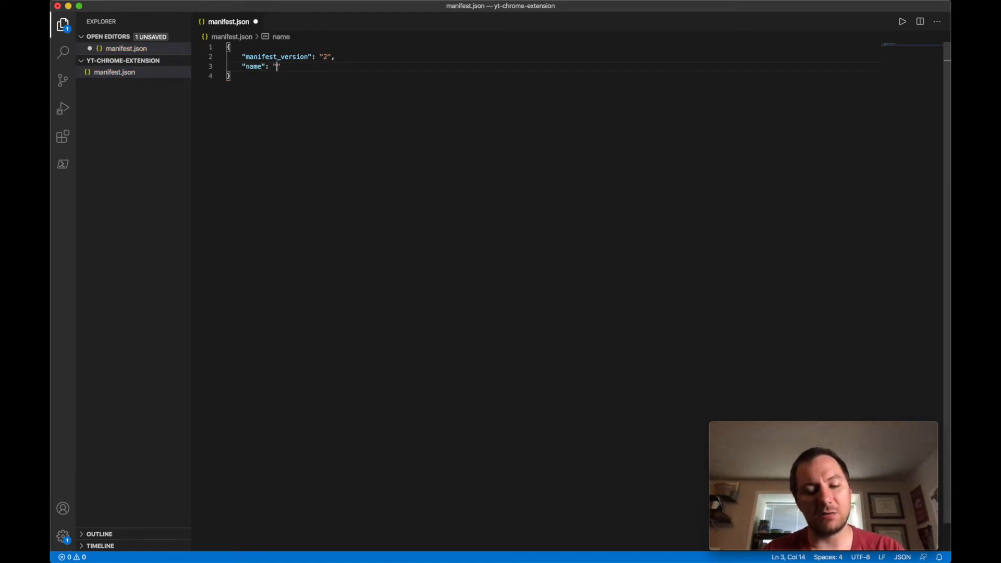
{"action": "type", "text": "URL S"}
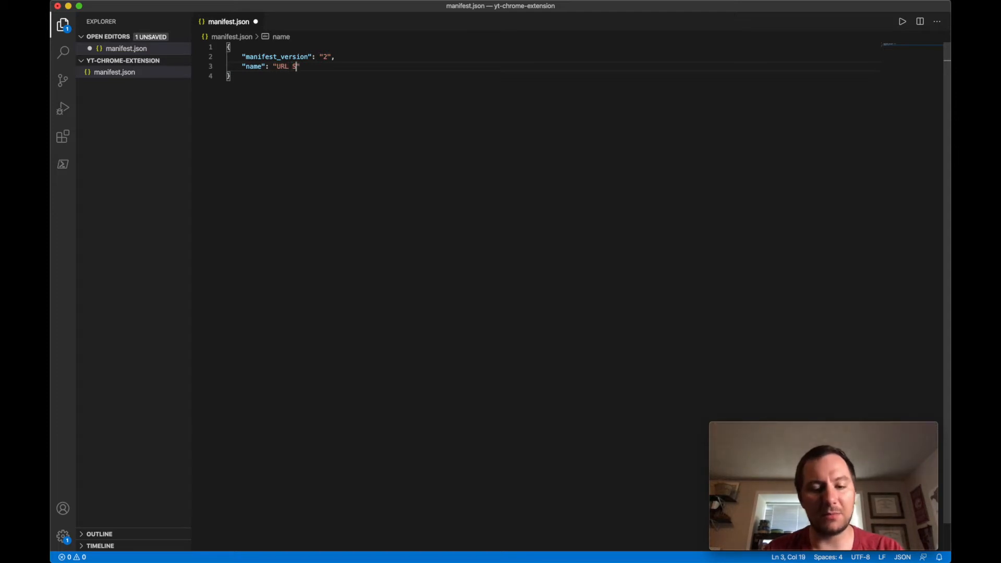
{"action": "type", "text": "horter"}
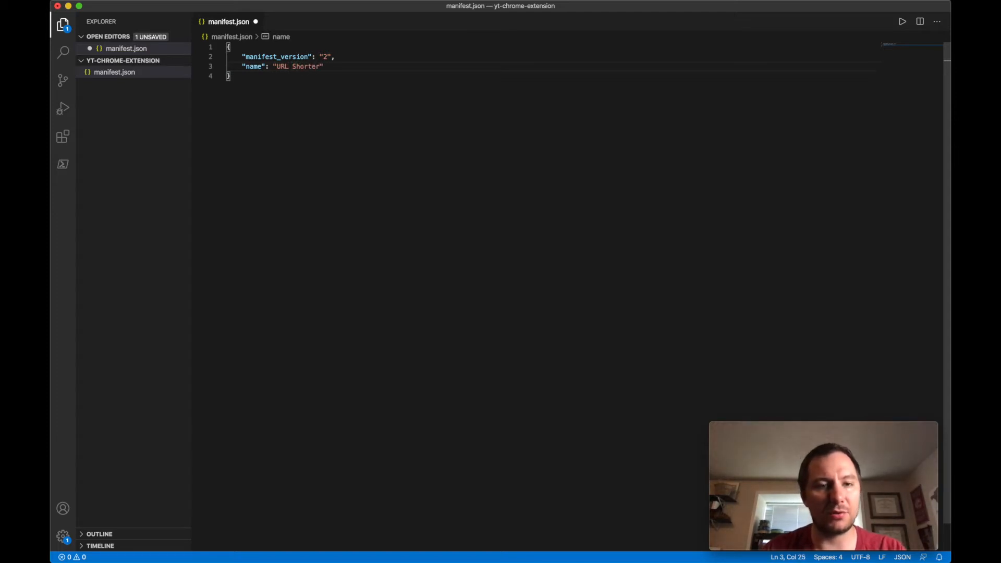
{"action": "type", "text": "ner"}
{"action": "type", "text": "\"des"}
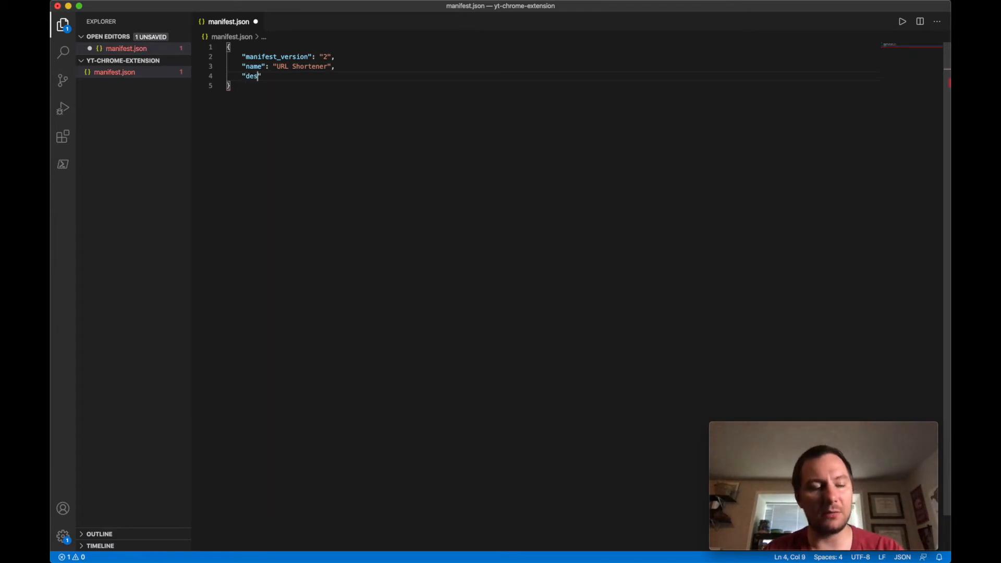
Step: Finish the description key and set the manifest version to 1.0.0
{"action": "type", "text": "cription\": \"Shorten URLs with an easy click of a button!\","}
{"action": "type", "text": "\"version"}
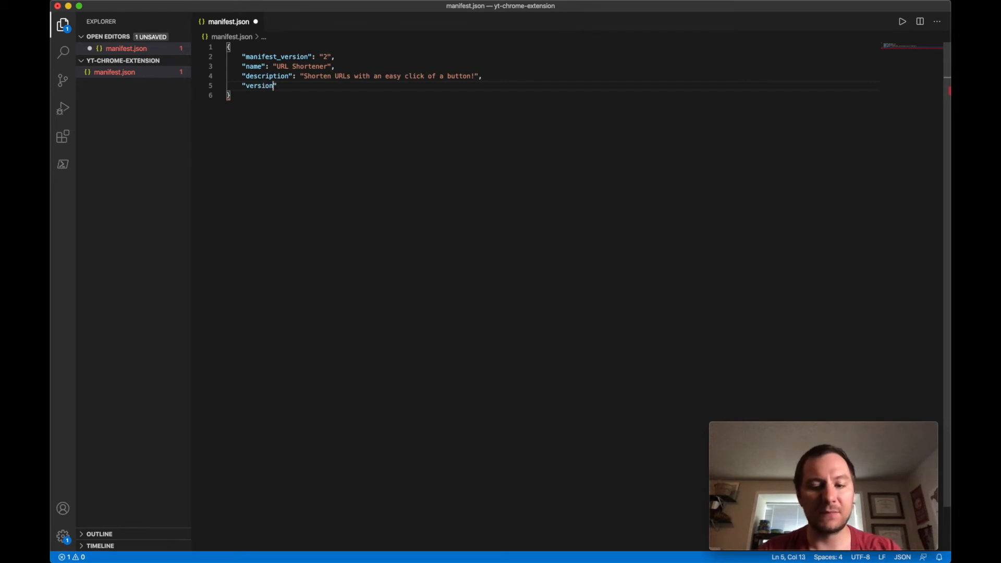
{"action": "type", "text": ": \""}
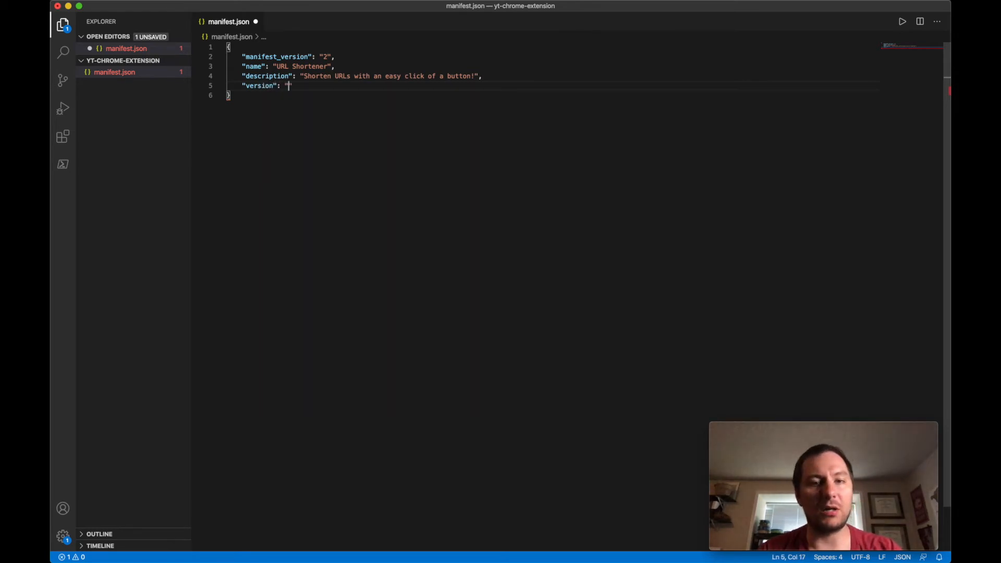
{"action": "type", "text": "1.0.0."}
{"action": "type", "text": "\""}
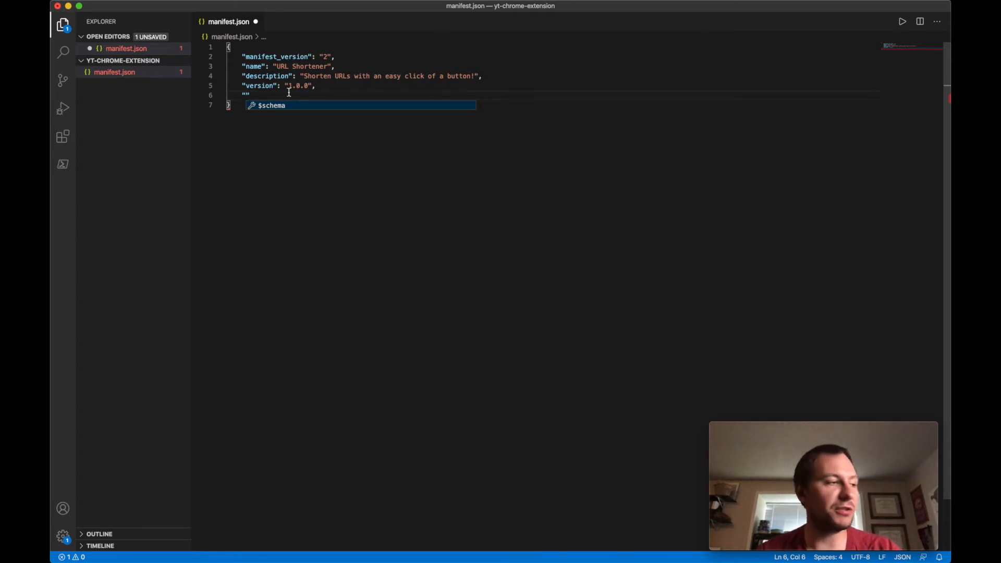
Step: Begin a content_scripts array in manifest.json
{"action": "type", "text": "d"}
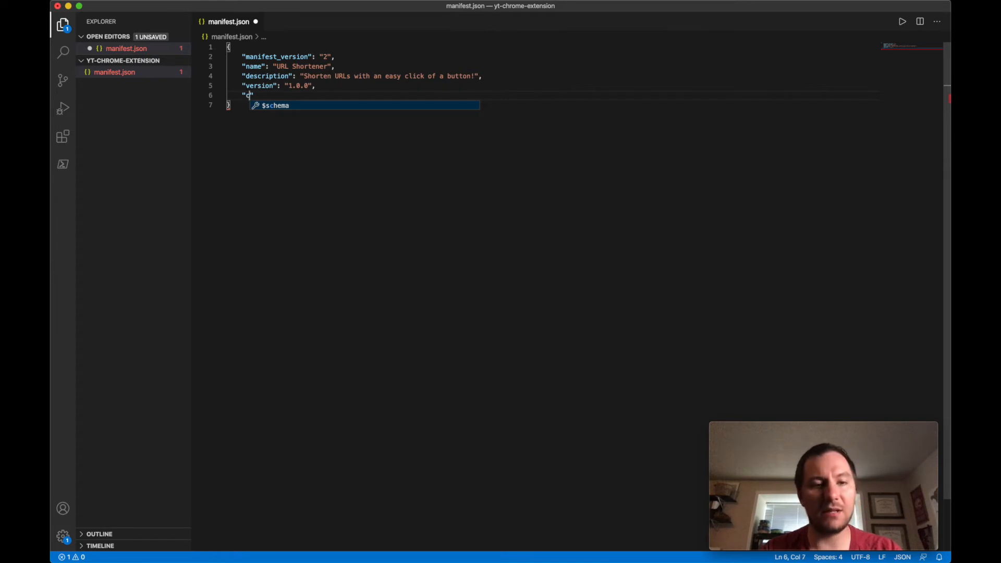
{"action": "type", "text": "ontent"}
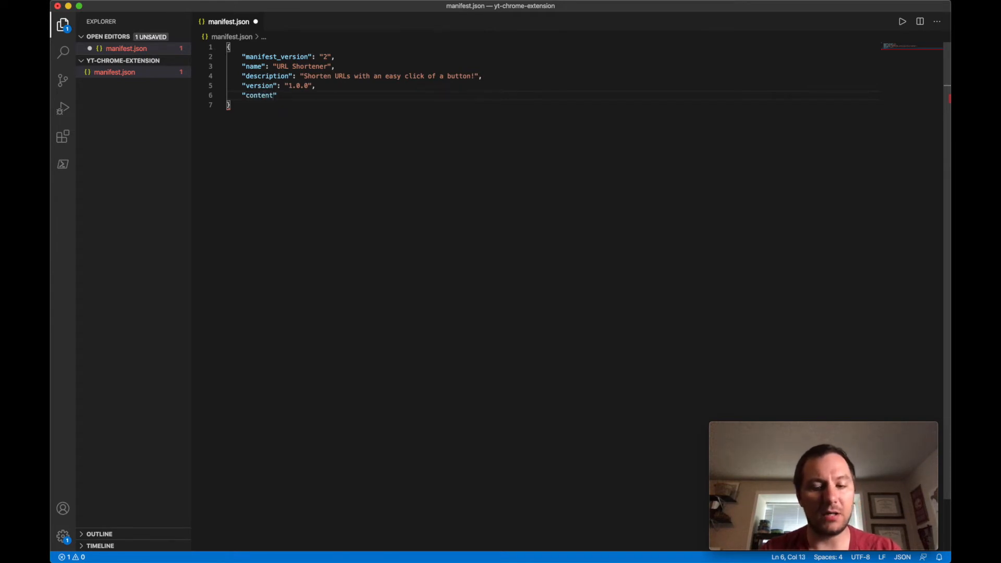
{"action": "type", "text": "_sc"}
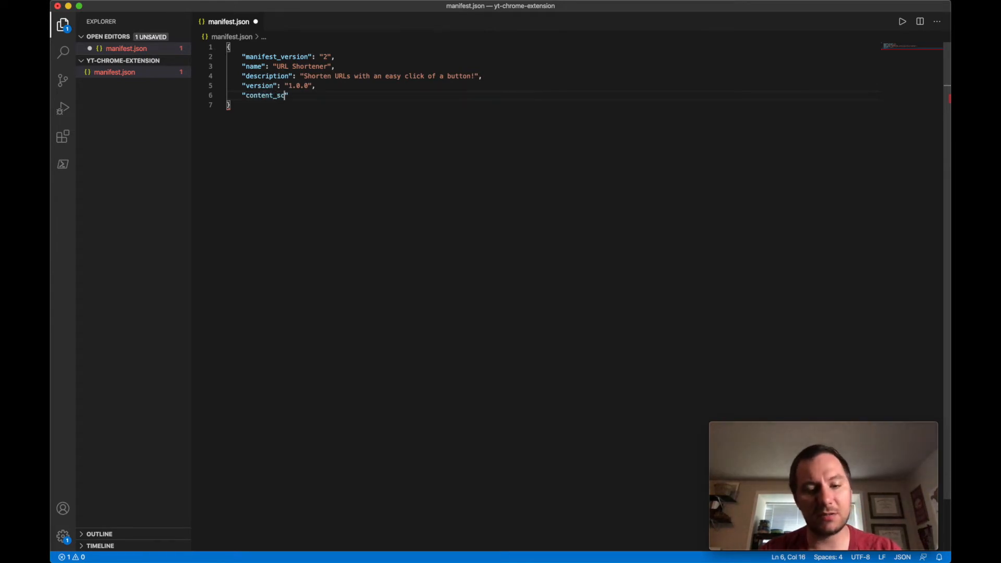
{"action": "type", "text": "ript"}
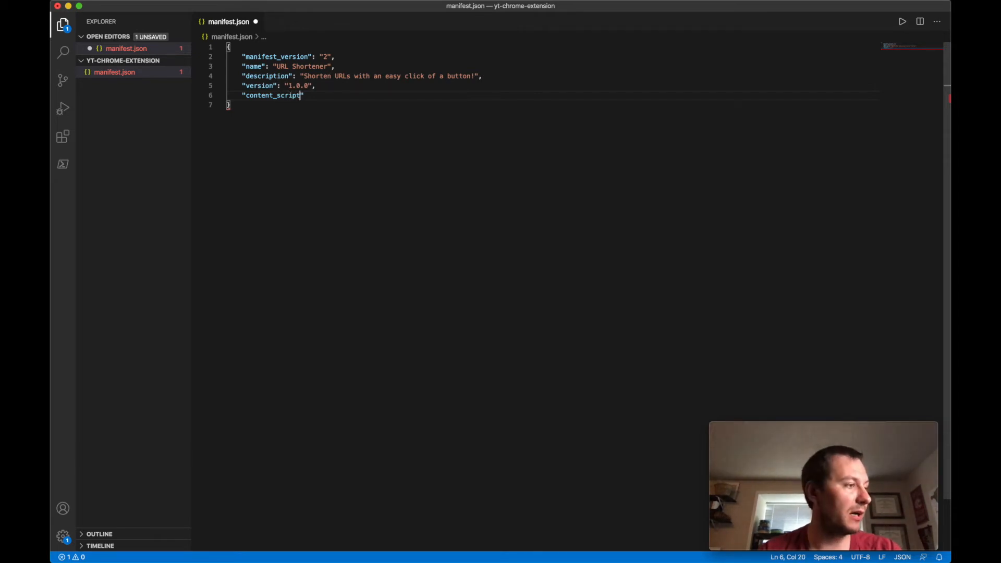
{"action": "type", "text": "s\":"}
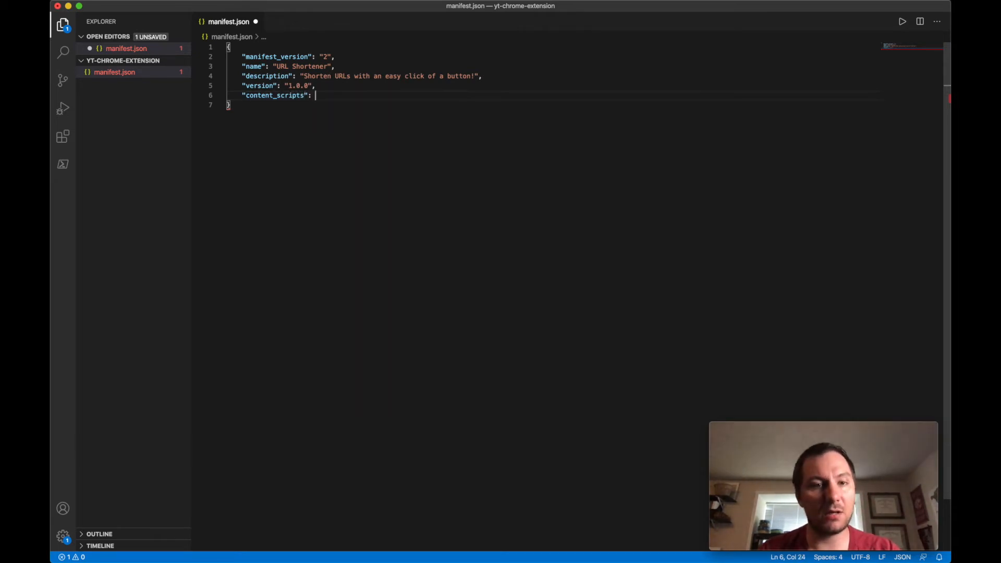
{"action": "type", "text": "["}
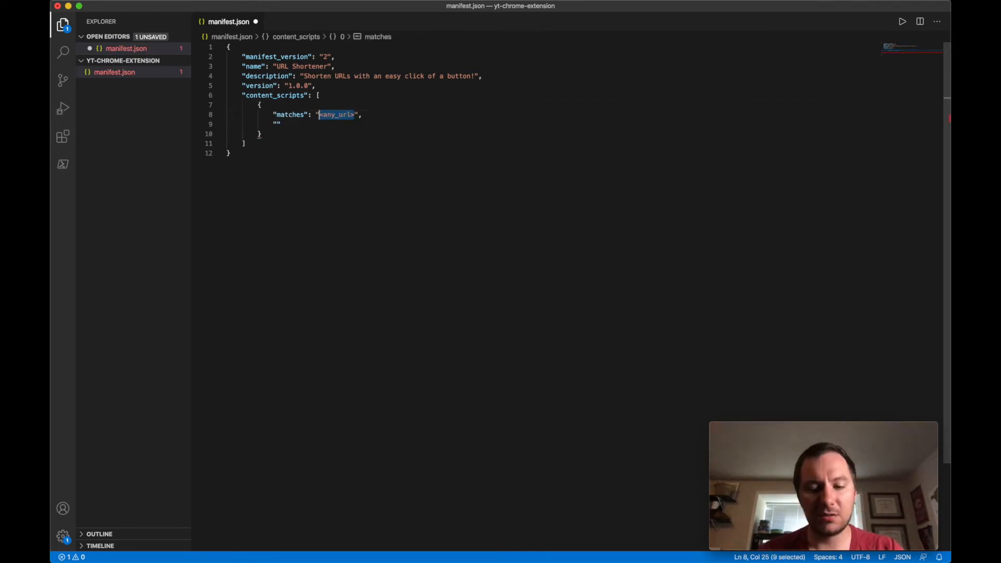
Step: Make the content script match *://*/* and run main.js
{"action": "type", "text": "*:"}
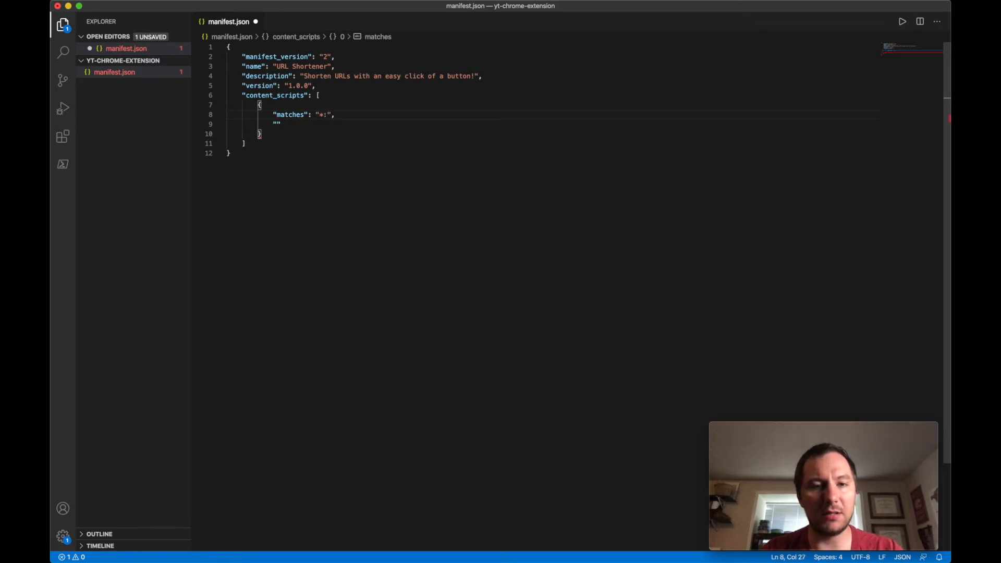
{"action": "type", "text": "//*"}
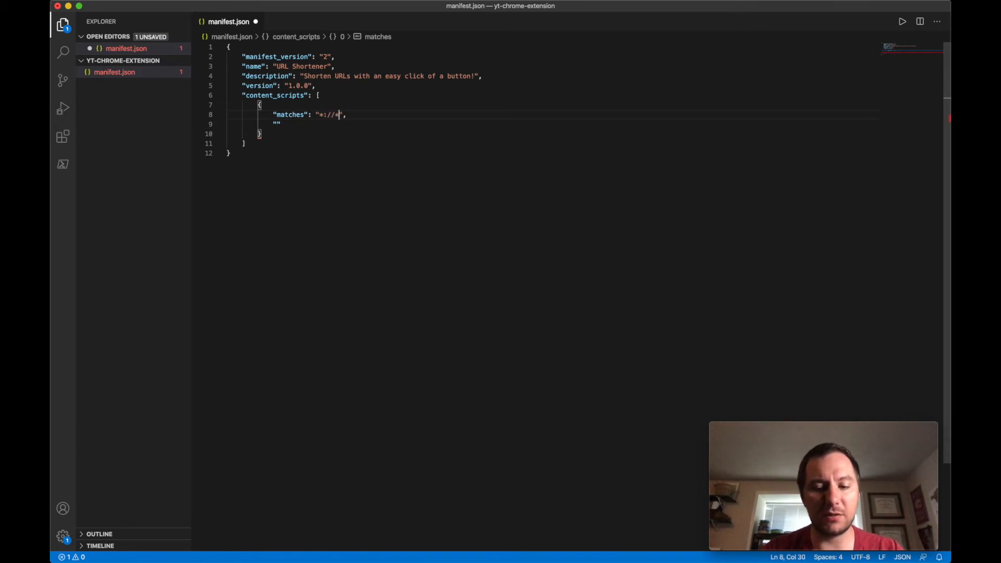
{"action": "type", "text": ".*"}
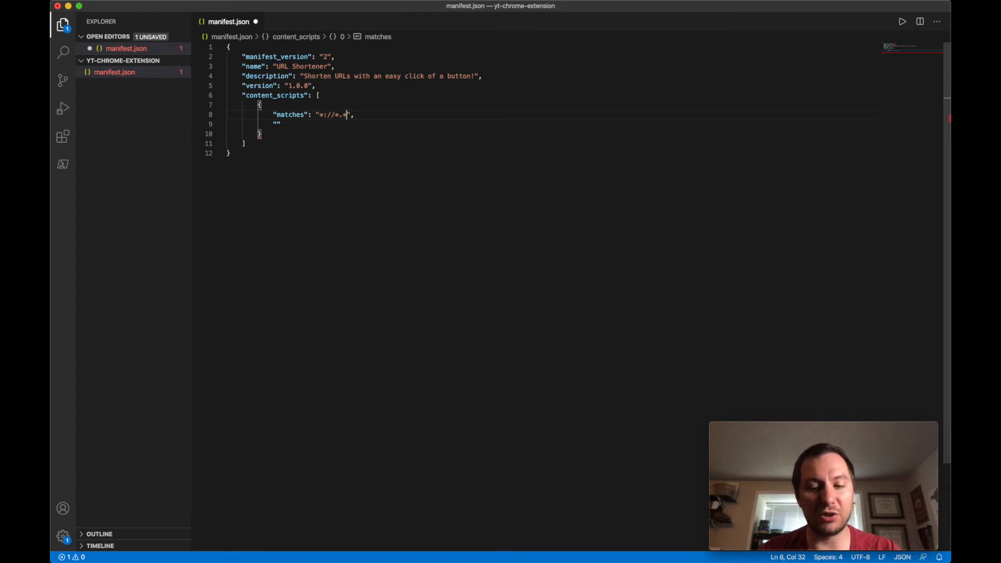
{"action": "key", "text": "Backspace"}
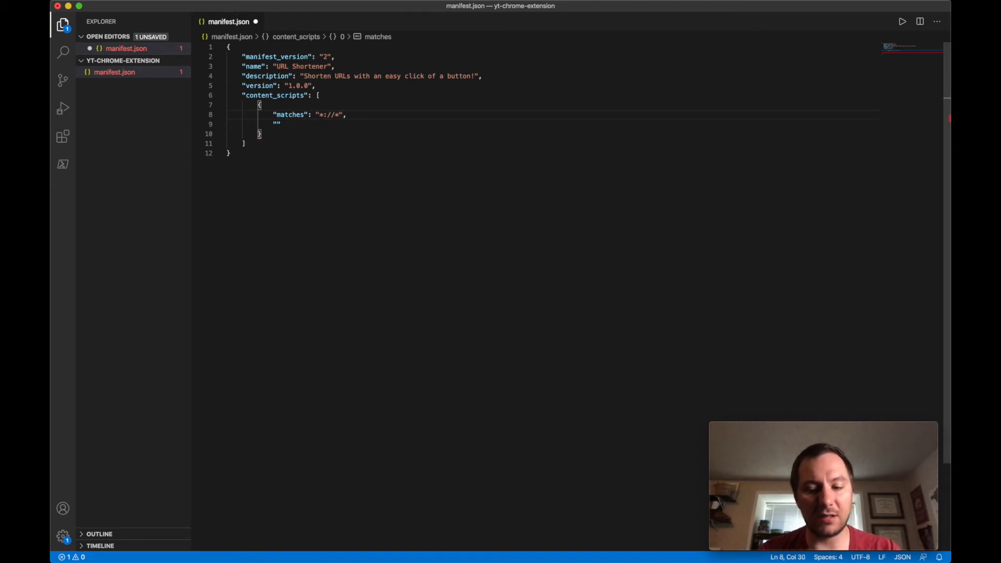
{"action": "type", "text": "*"}
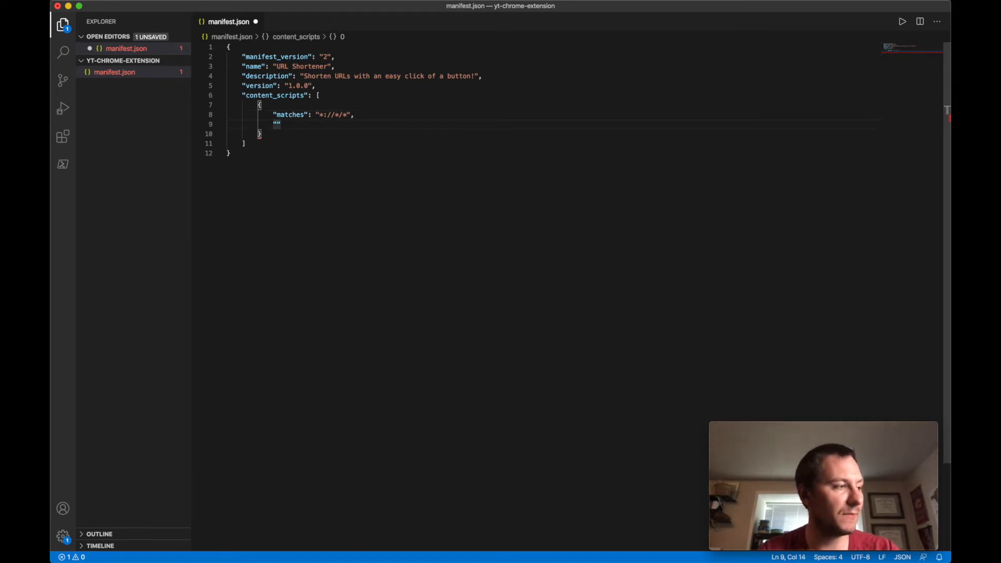
{"action": "type", "text": "\"js\":"}
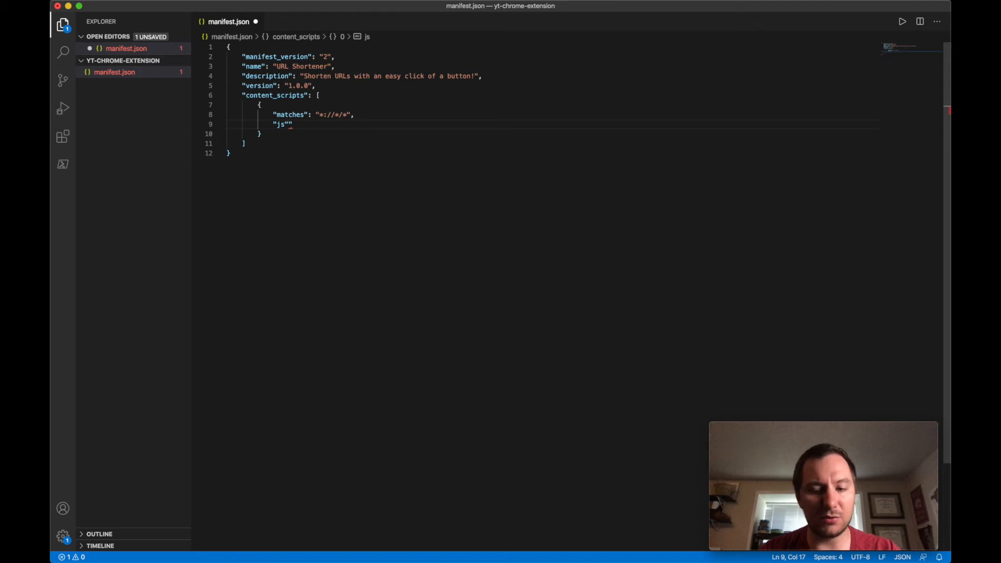
{"action": "type", "text": ": \""}
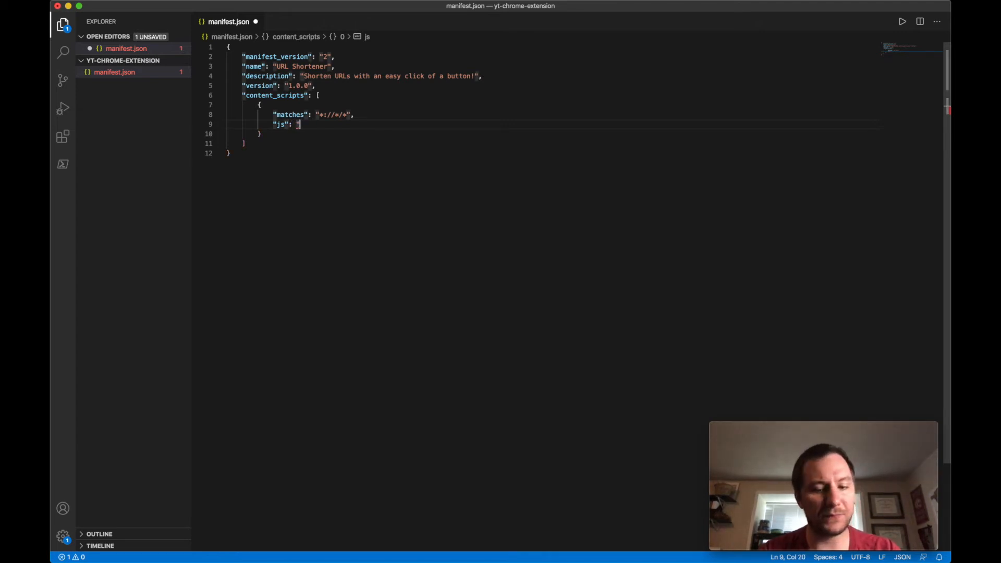
{"action": "type", "text": "\"main.js\""}
{"action": "left_click", "coordinate": [246, 144]}
{"action": "type", "text": ","}
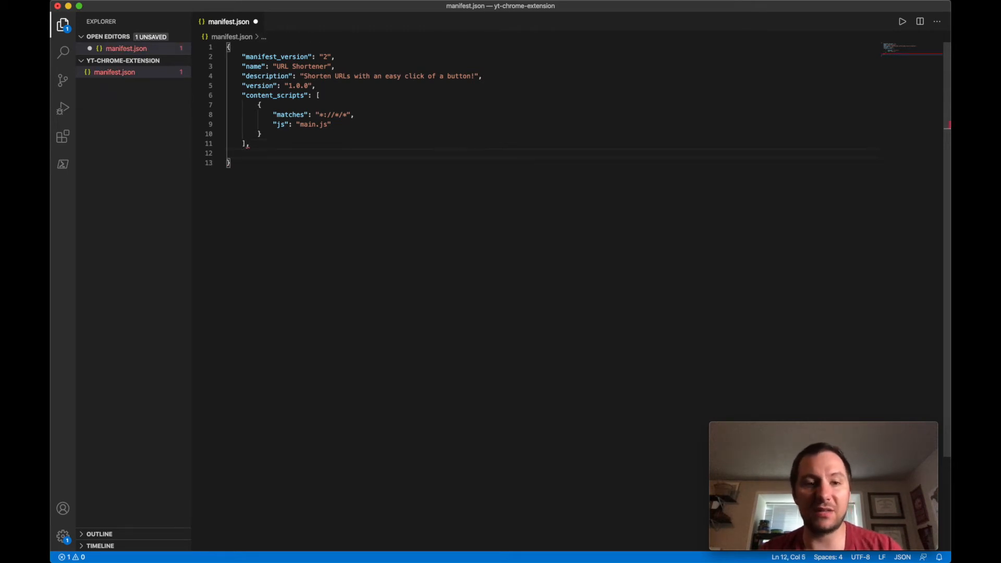
{"action": "mouse_move", "coordinate": [249, 114]}
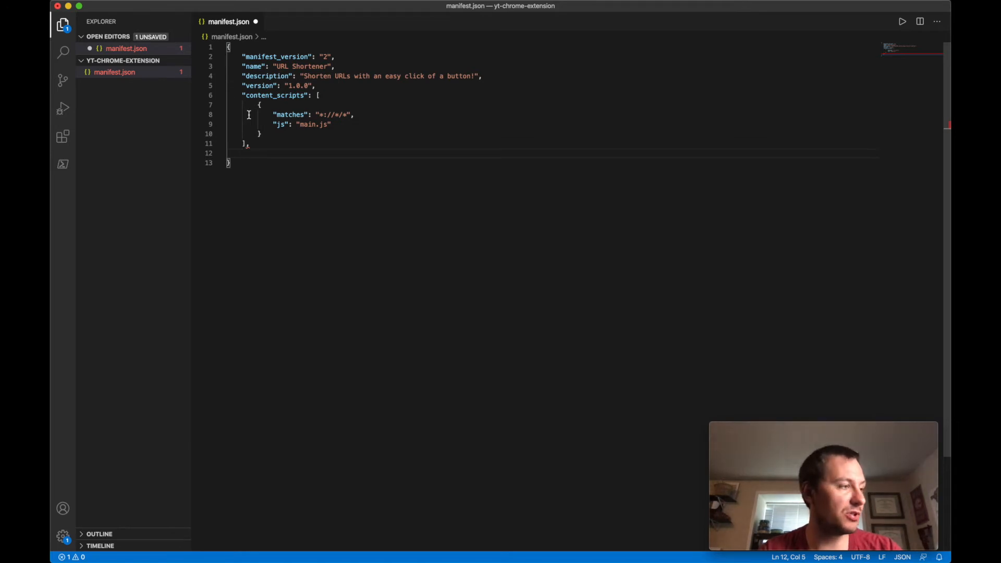
Step: Add a browser_action block with default_icon set to icon.png
{"action": "type", "text": "\"browser_action\":"}
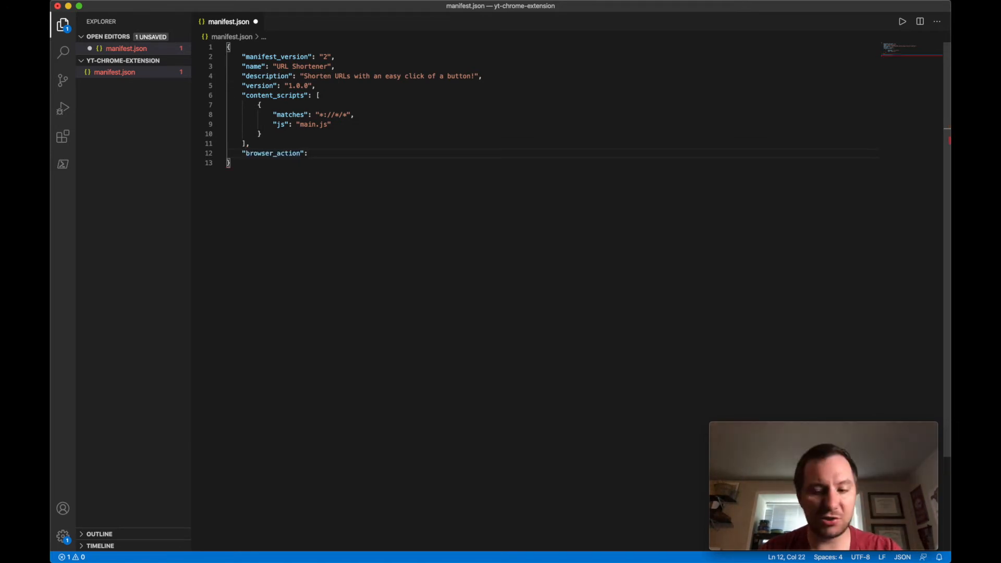
{"action": "type", "text": "{"}
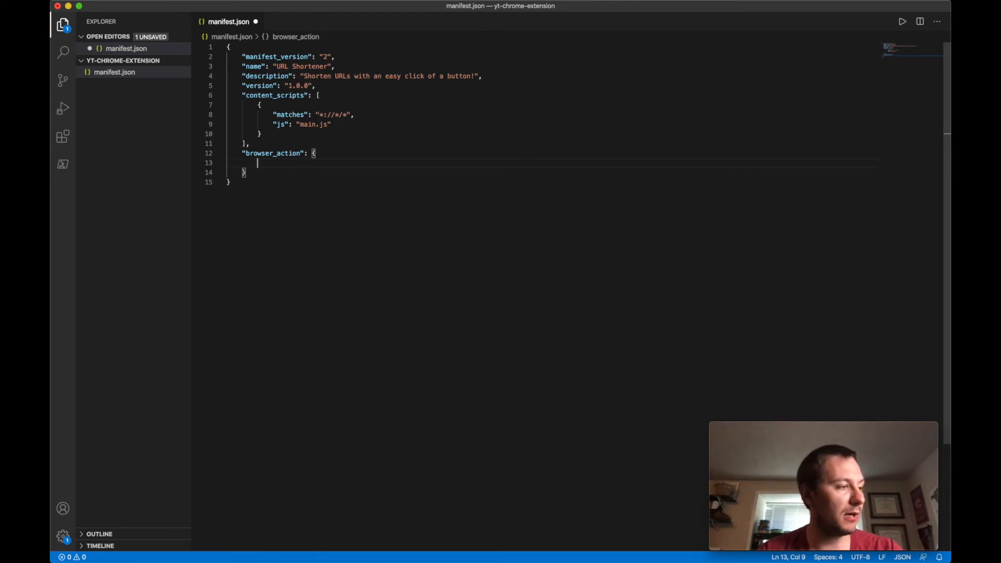
{"action": "type", "text": "\"default_icon"}
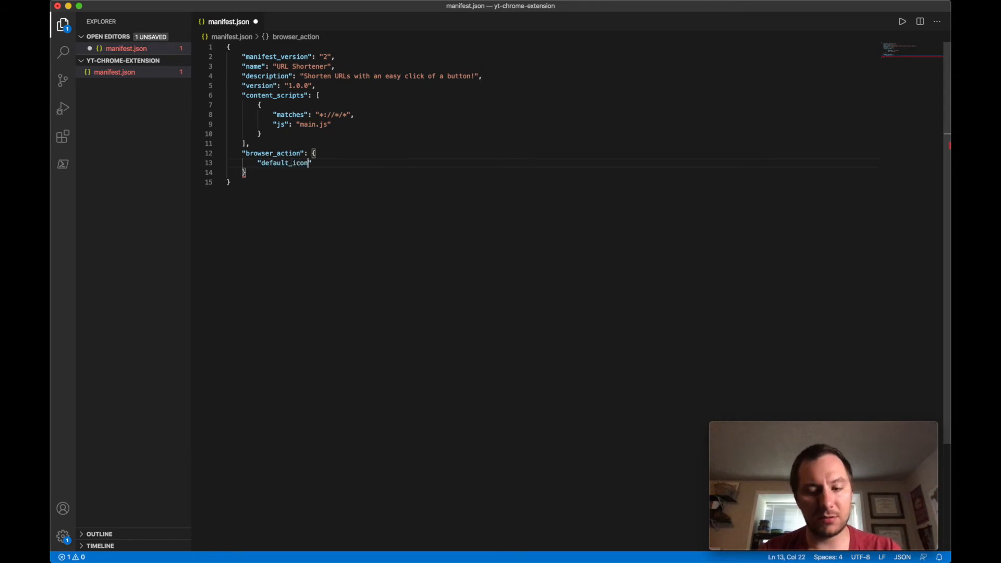
{"action": "type", "text": ": \"\""}
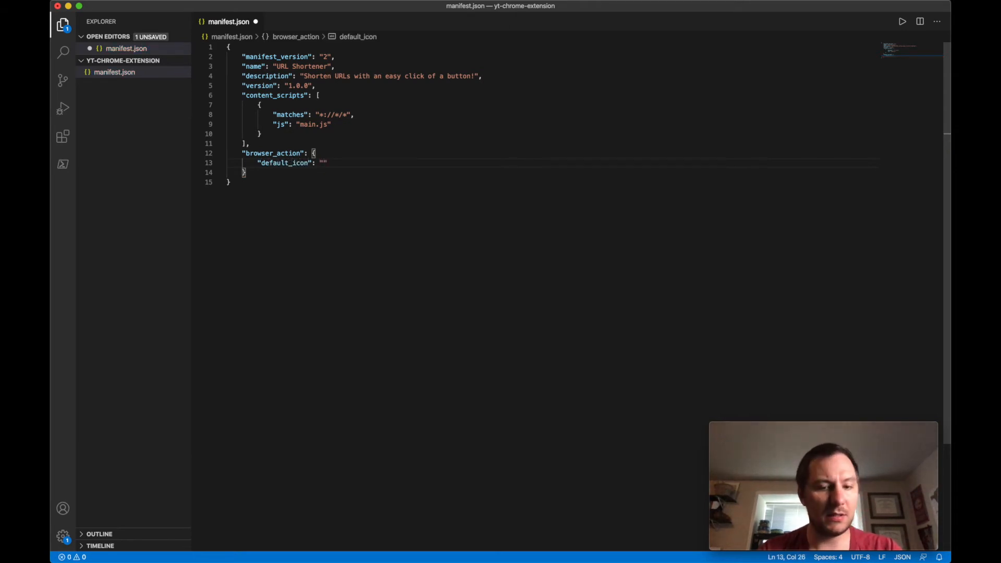
{"action": "type", "text": "icon.png"}
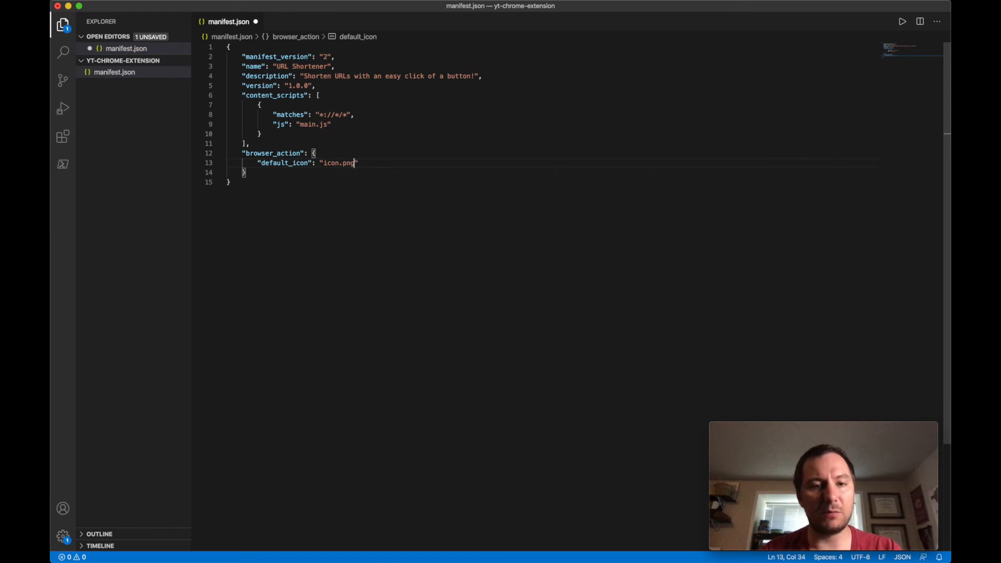
{"action": "type", "text": ","}
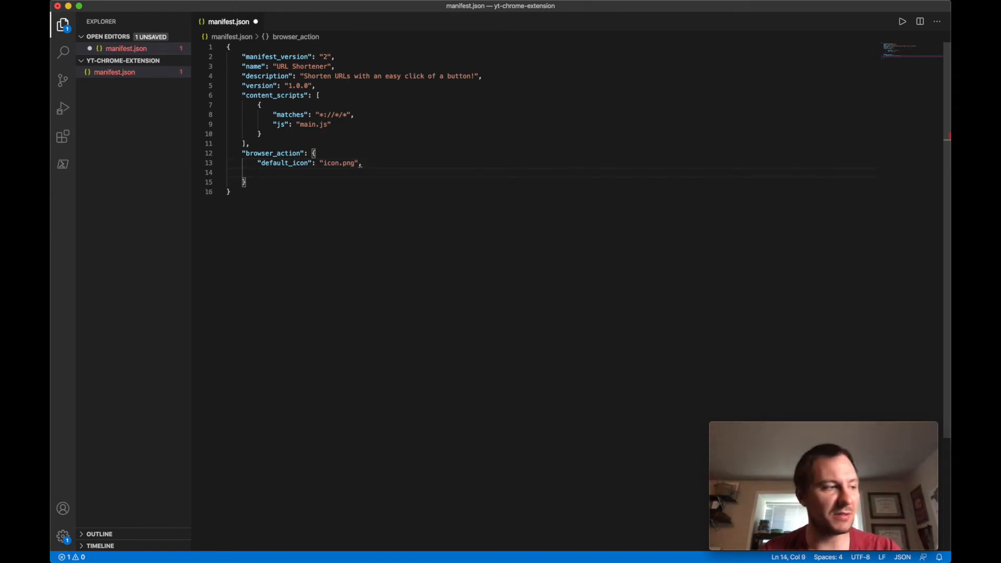
Step: Give the browser action the default_title 'URL Shortener'
{"action": "type", "text": ","}
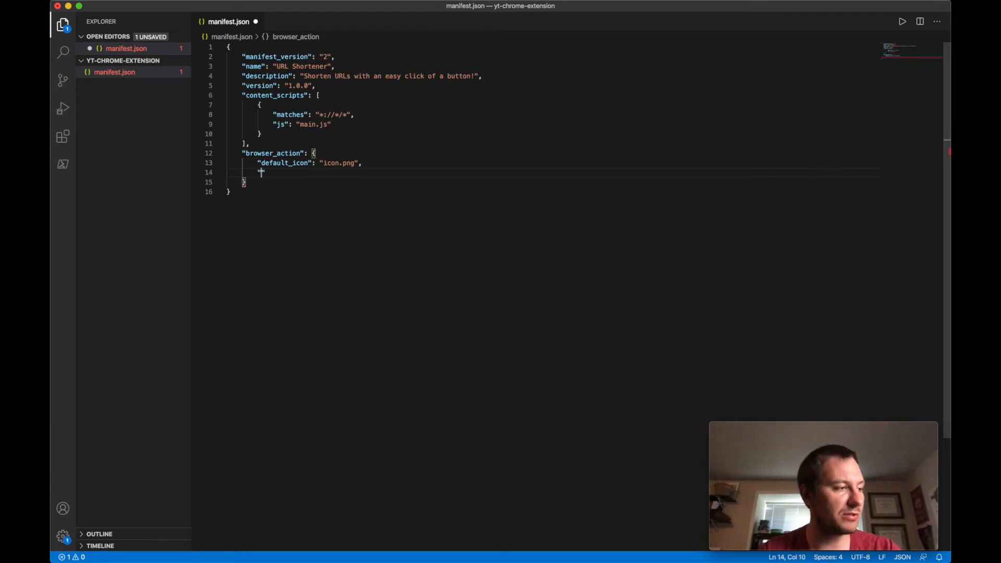
{"action": "type", "text": "\"default"}
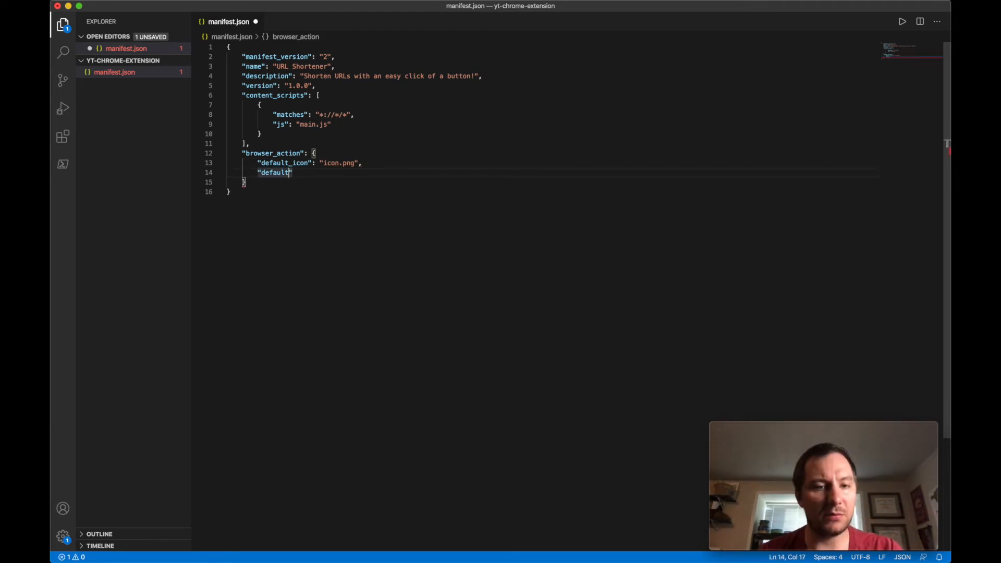
{"action": "type", "text": "_"}
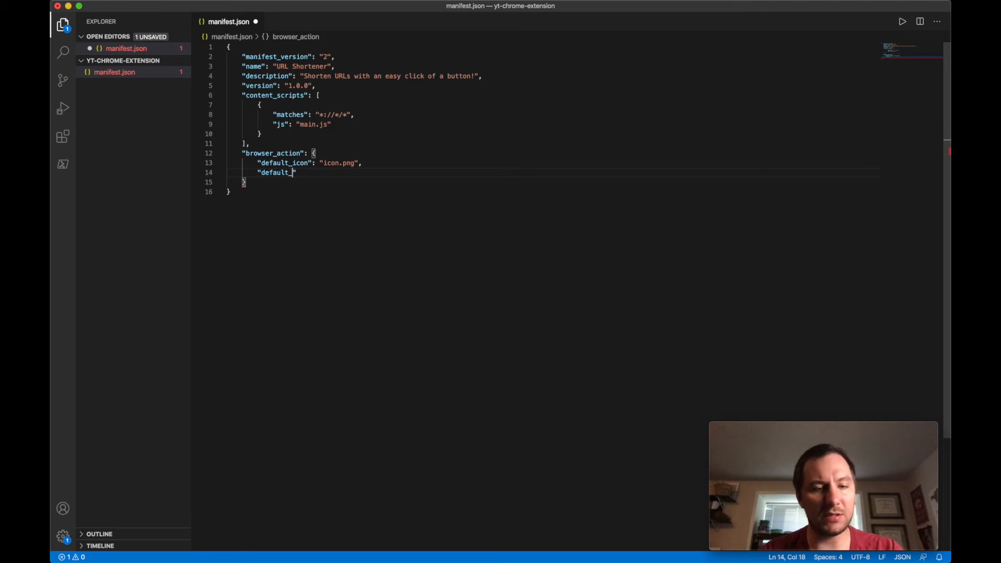
{"action": "type", "text": "title\":"}
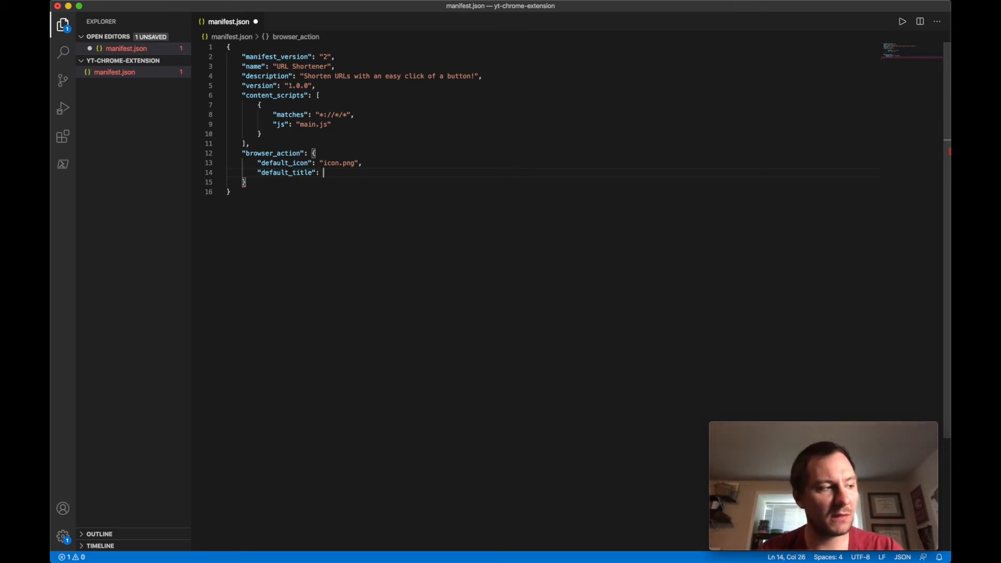
{"action": "type", "text": "URL Shot"}
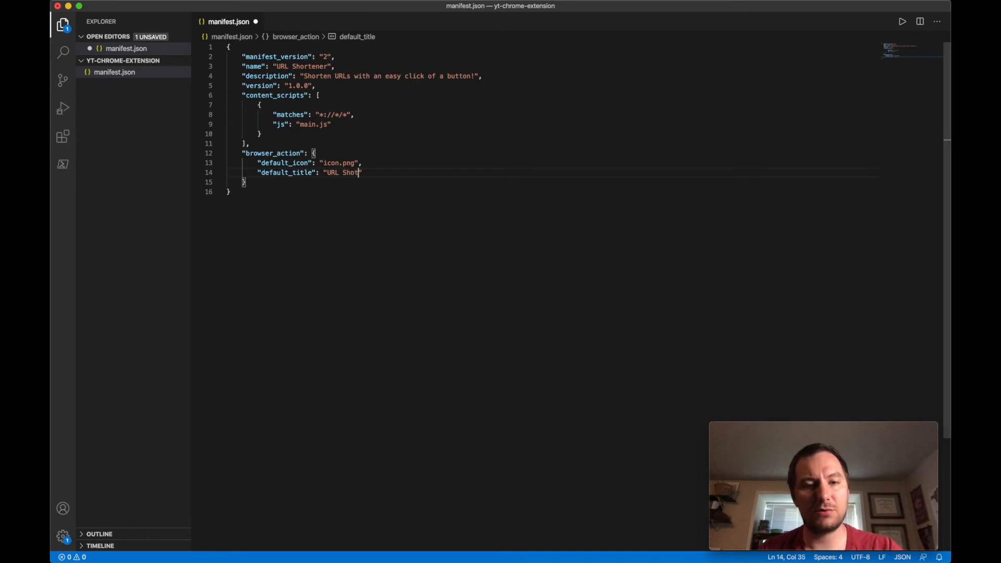
{"action": "type", "text": "er"}
{"action": "type", "text": "\"persis"}
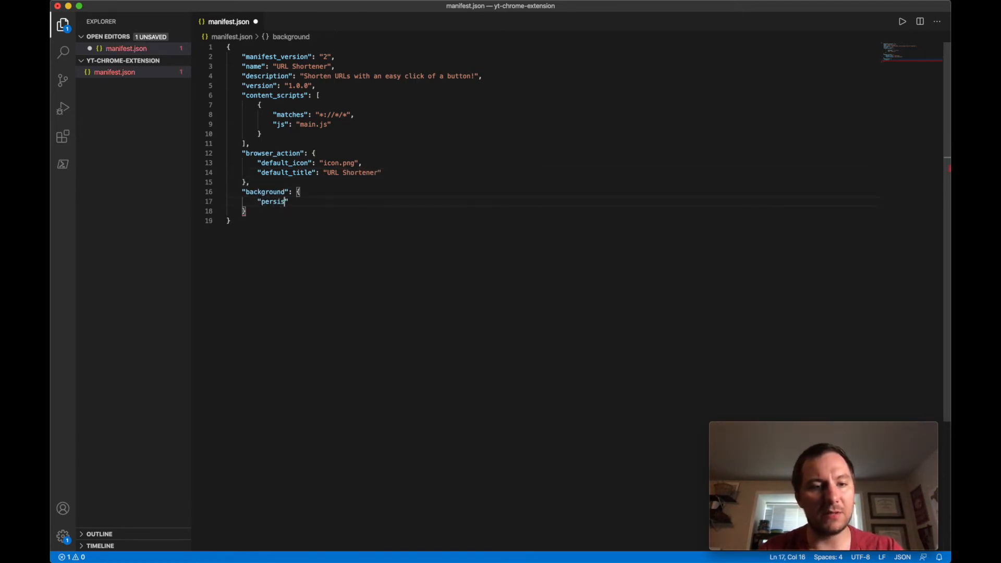
Step: Set the background block's page key to background.html
{"action": "type", "text": "tent"}
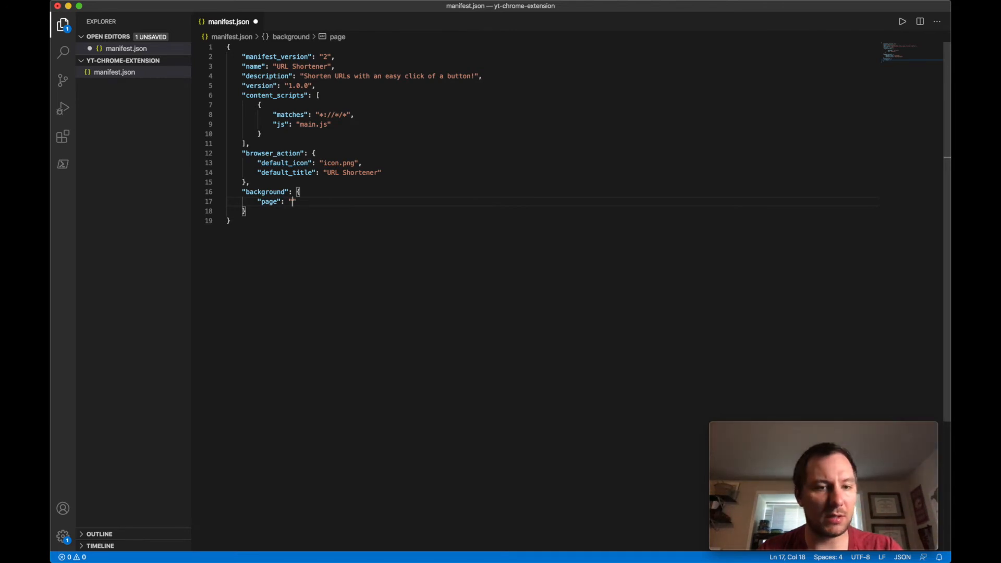
{"action": "type", "text": "background.html"}
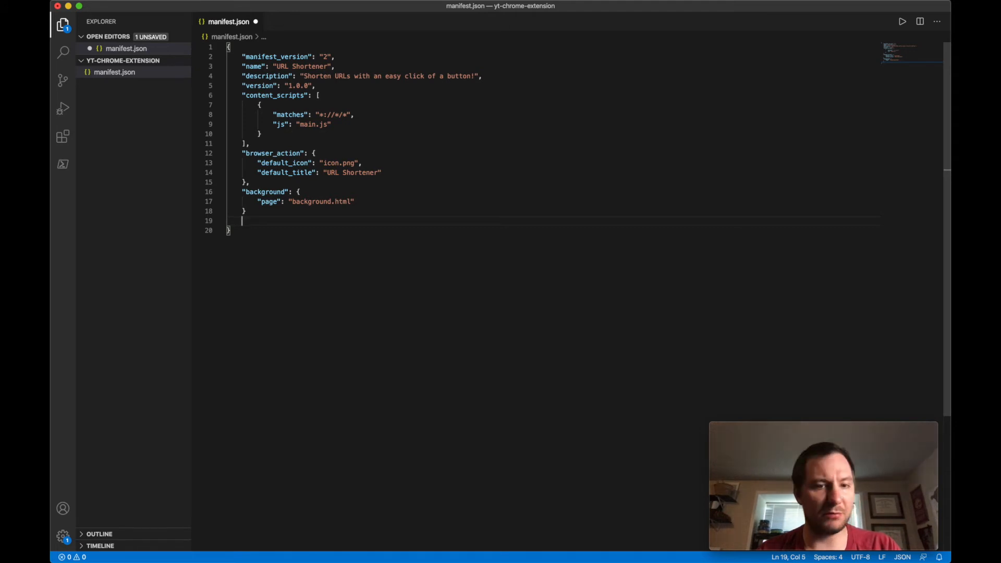
Step: Add permissions ["background", "activeTab"] to the manifest and save manifest.json
{"action": "type", "text": "per"}
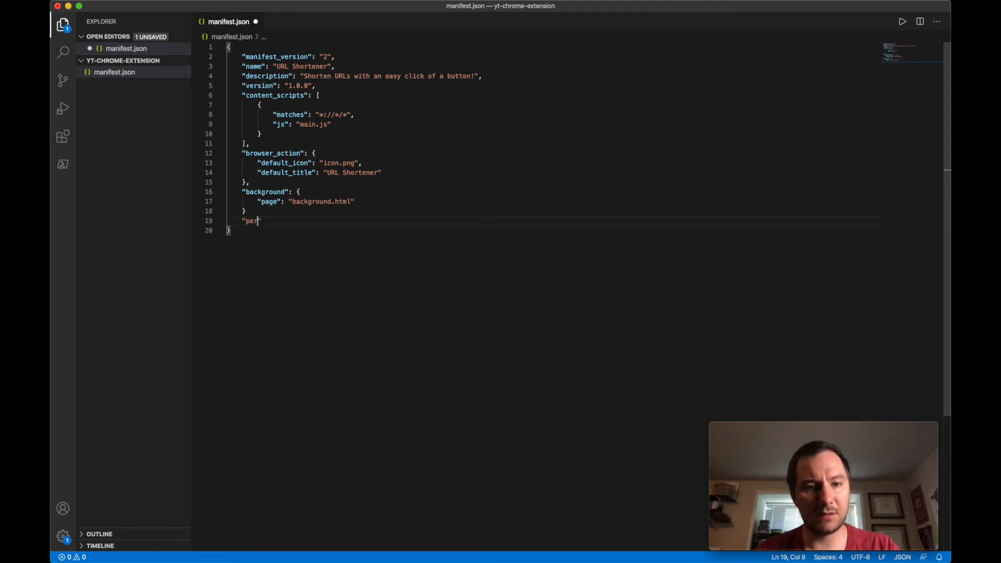
{"action": "type", "text": "mission"}
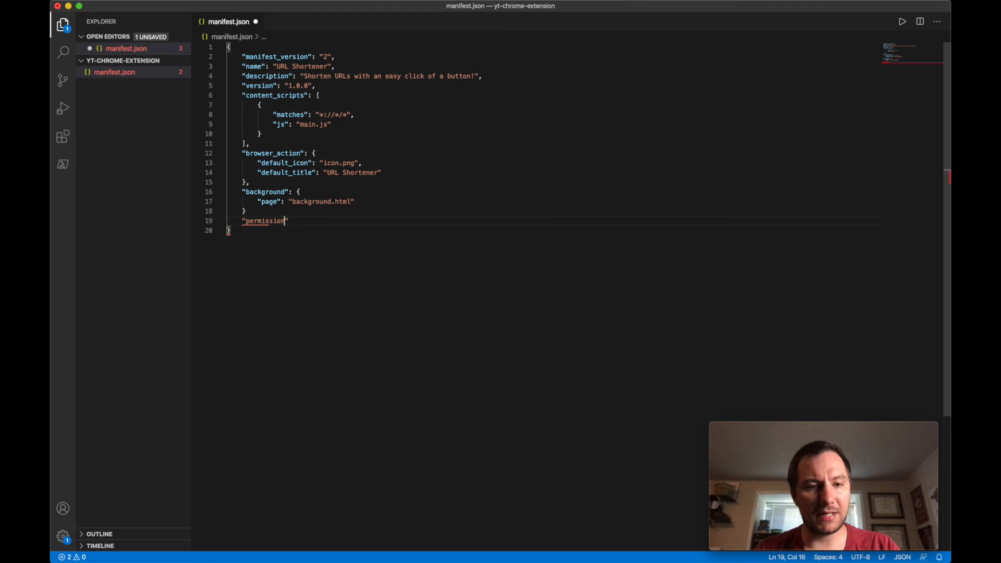
{"action": "type", "text": "s"}
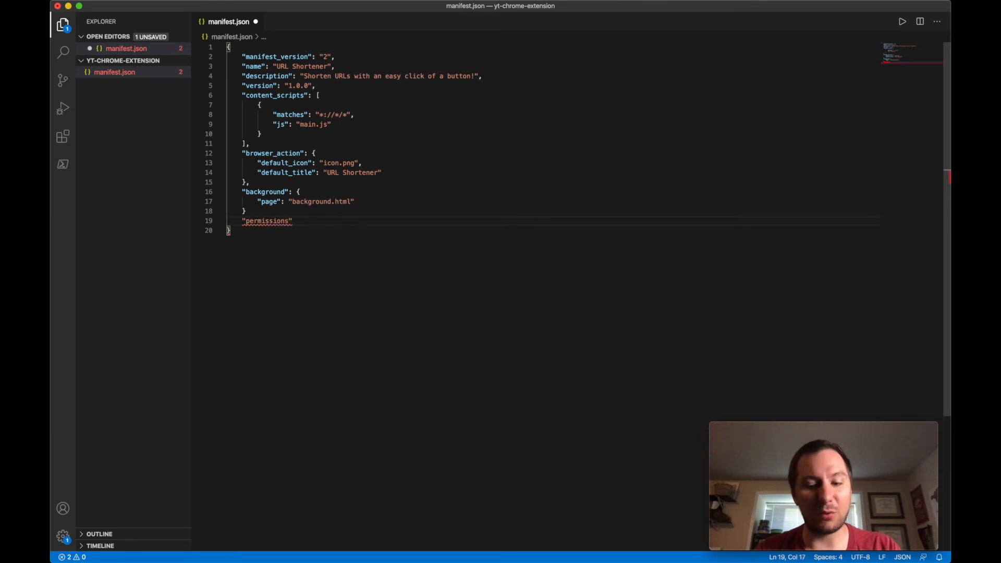
{"action": "type", "text": ": {"}
{"action": "left_click", "coordinate": [553, 212]}
{"action": "type", "text": ","}
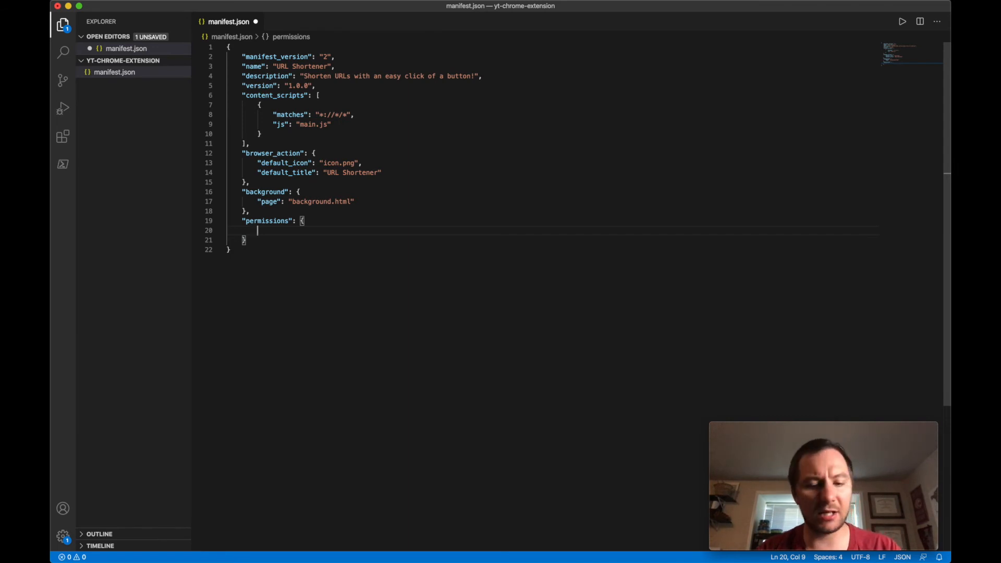
{"action": "type", "text": "\"backgrou\""}
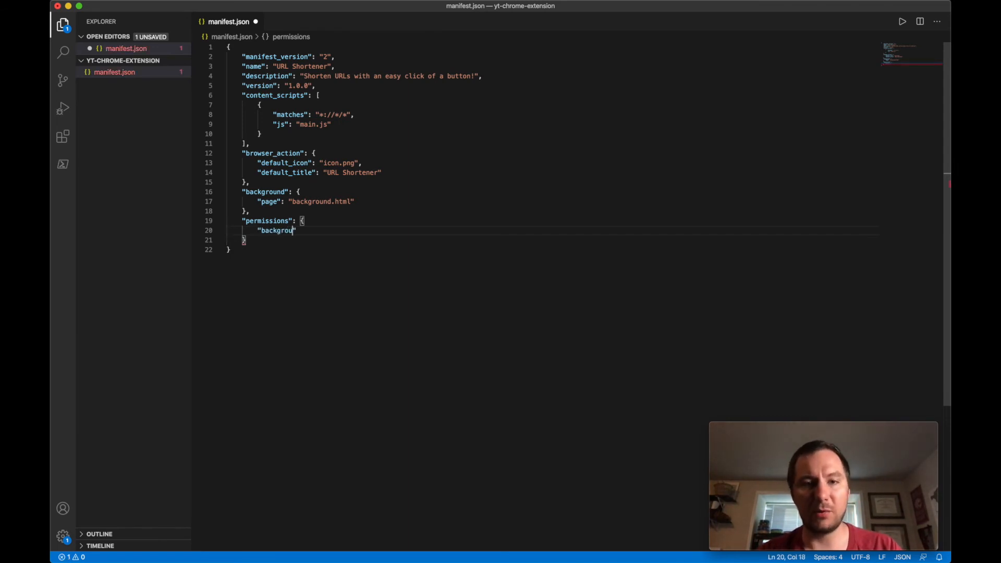
{"action": "type", "text": "nd"}
{"action": "type", "text": "\"activeT"}
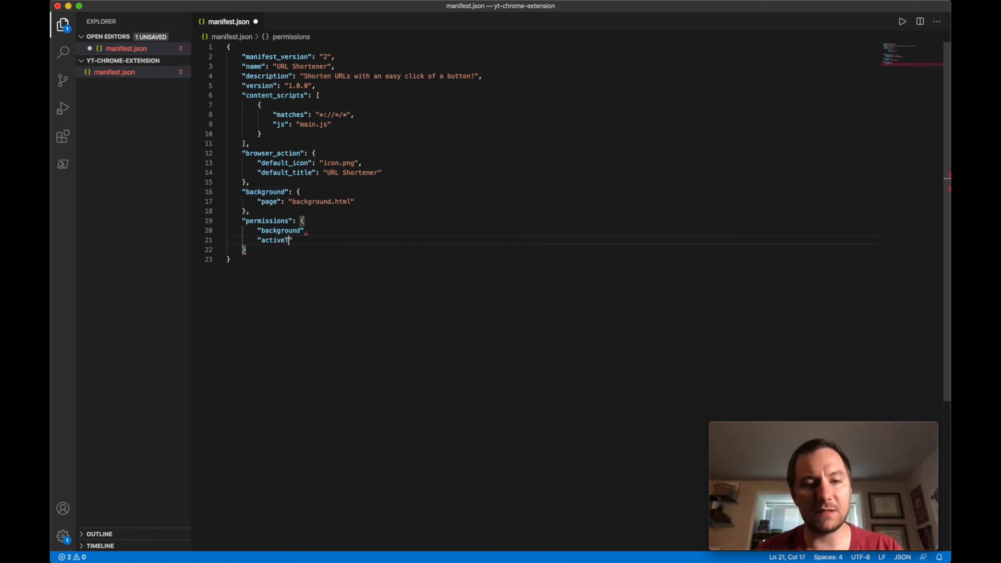
{"action": "type", "text": "ab"}
{"action": "left_click", "coordinate": [283, 230]}
{"action": "type", "text": ","}
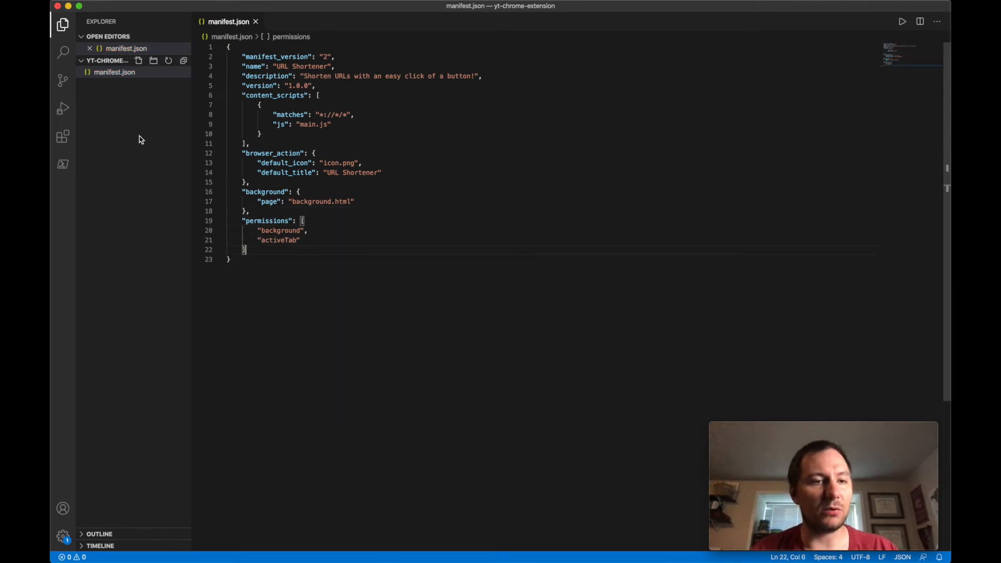
Step: Create main.js containing alert('hello world!'); and save it
{"action": "left_click", "coordinate": [138, 60]}
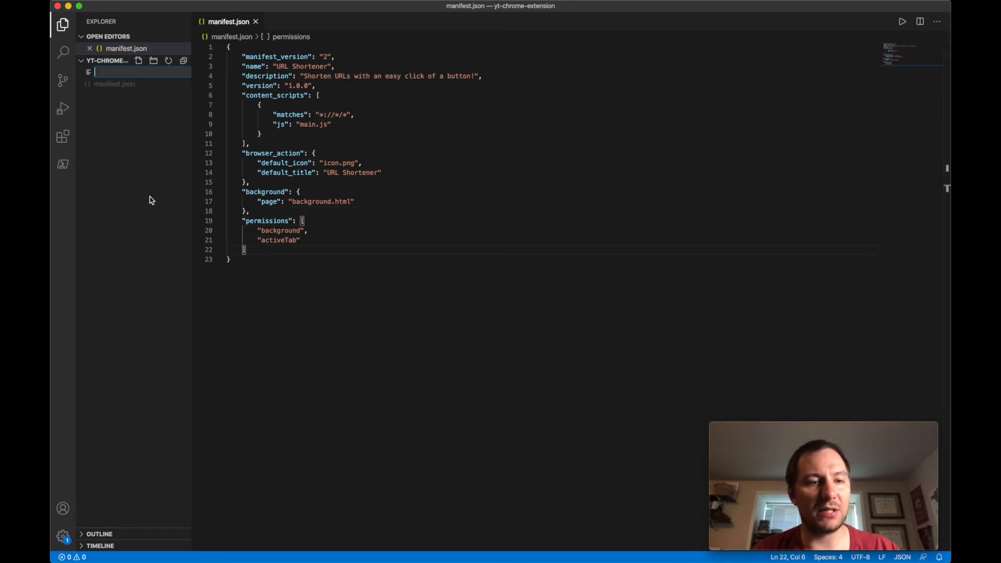
{"action": "type", "text": "main.hs"}
{"action": "type", "text": "alert("}
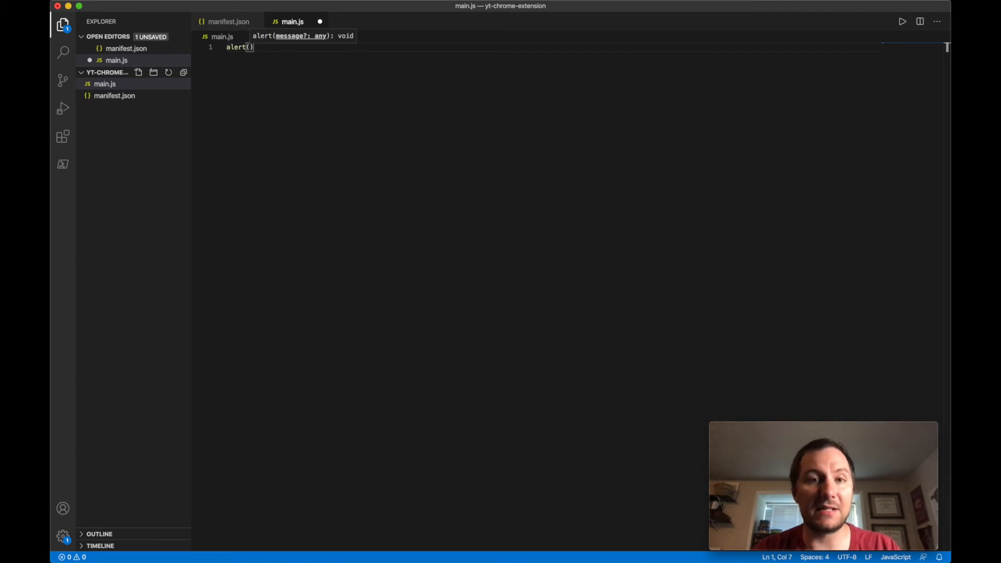
{"action": "type", "text": "'hell'"}
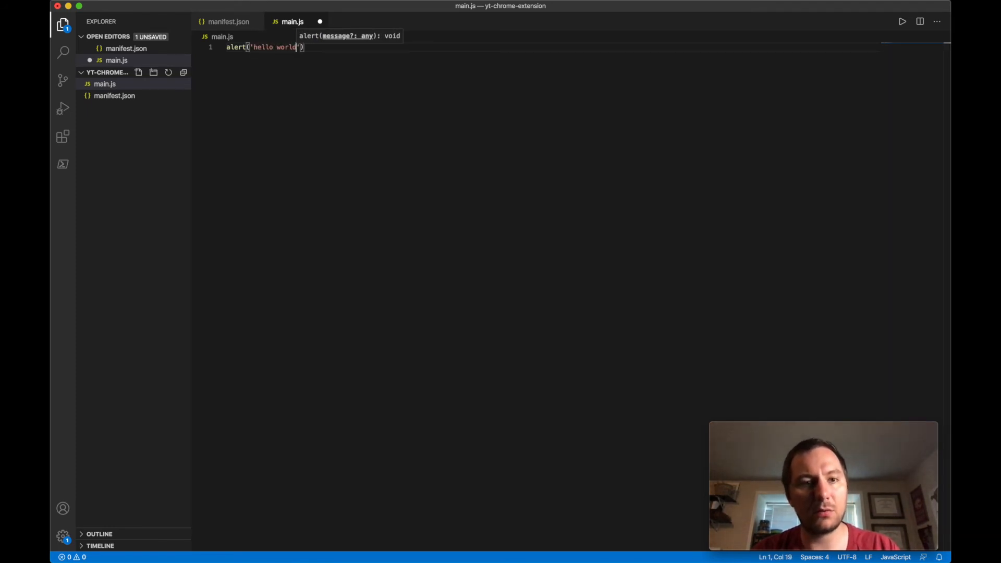
{"action": "type", "text": "!);"}
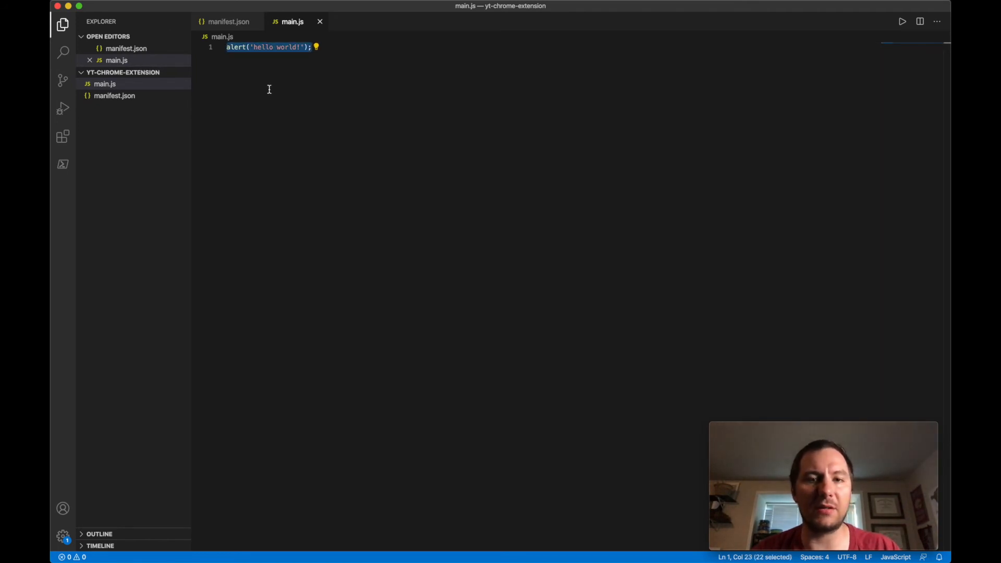
{"action": "mouse_move", "coordinate": [342, 157]}
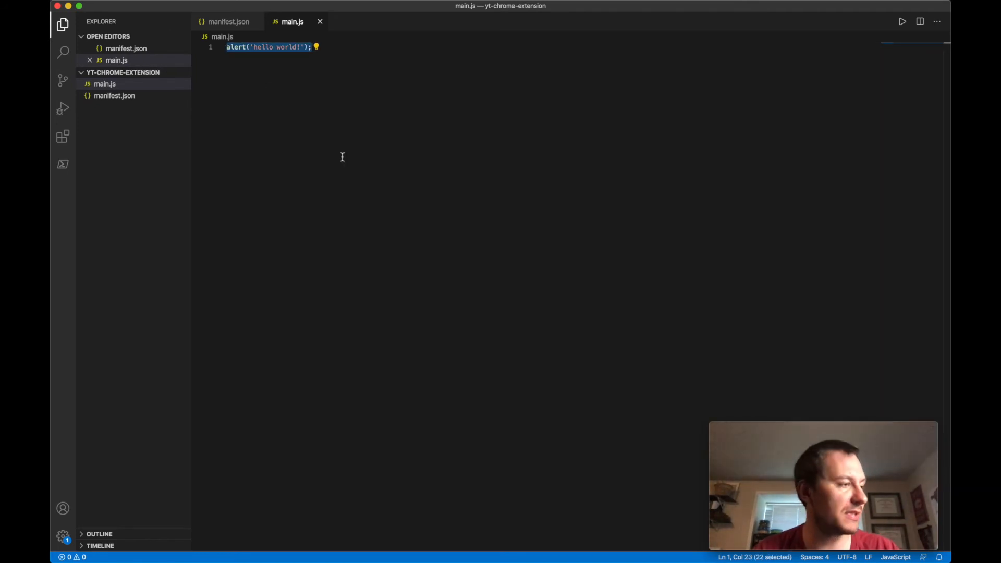
{"action": "mouse_move", "coordinate": [320, 133]}
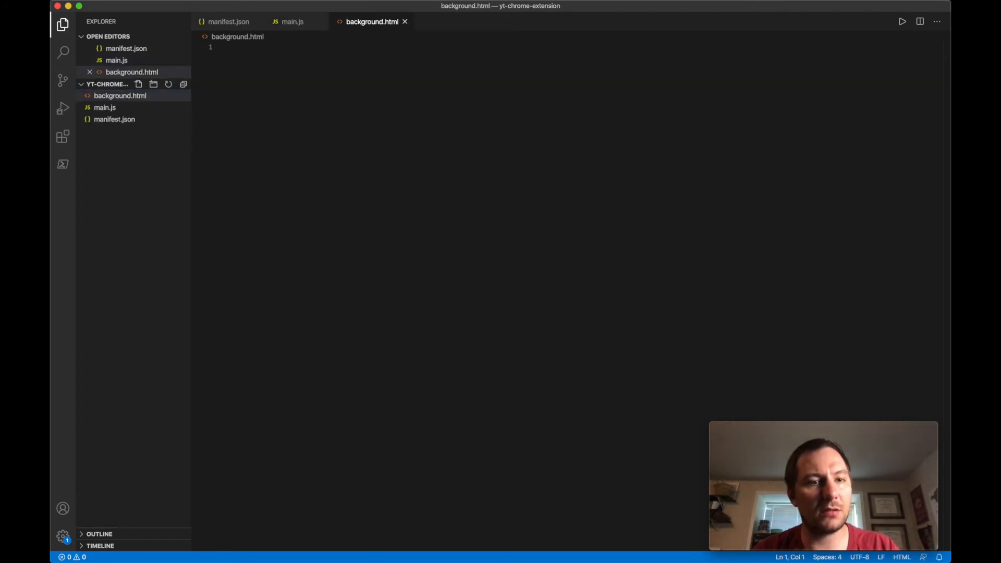
Step: Create background.html with HTML boilerplate, then add a background.js file
{"action": "type", "text": "html>"}
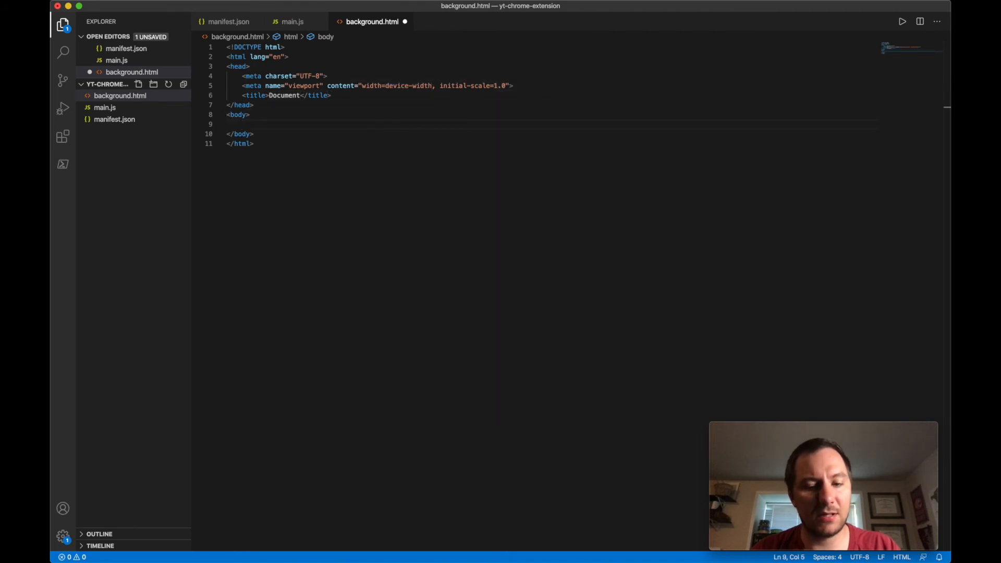
{"action": "type", "text": "scr"}
{"action": "type", "text": "b"}
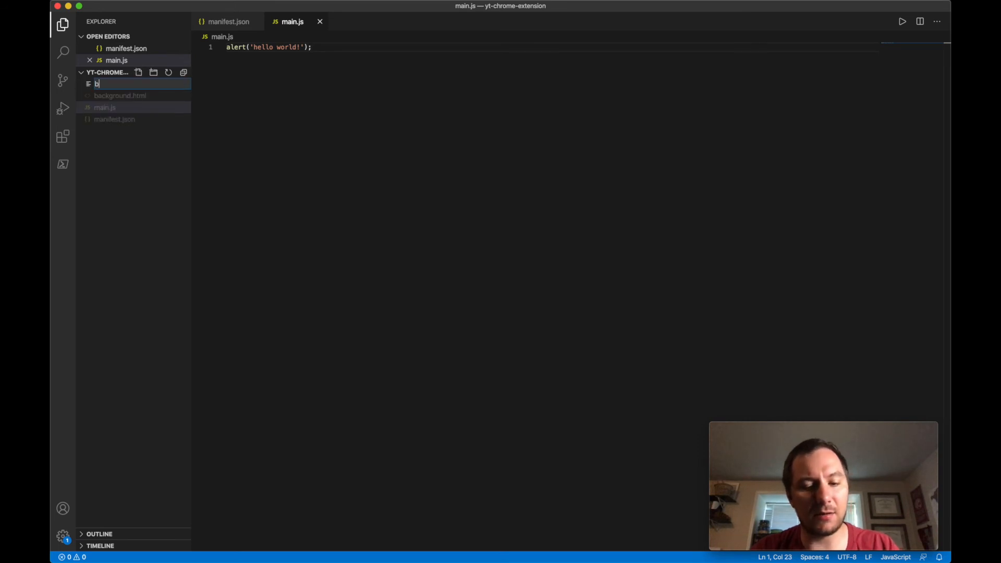
{"action": "type", "text": "ackground.js"}
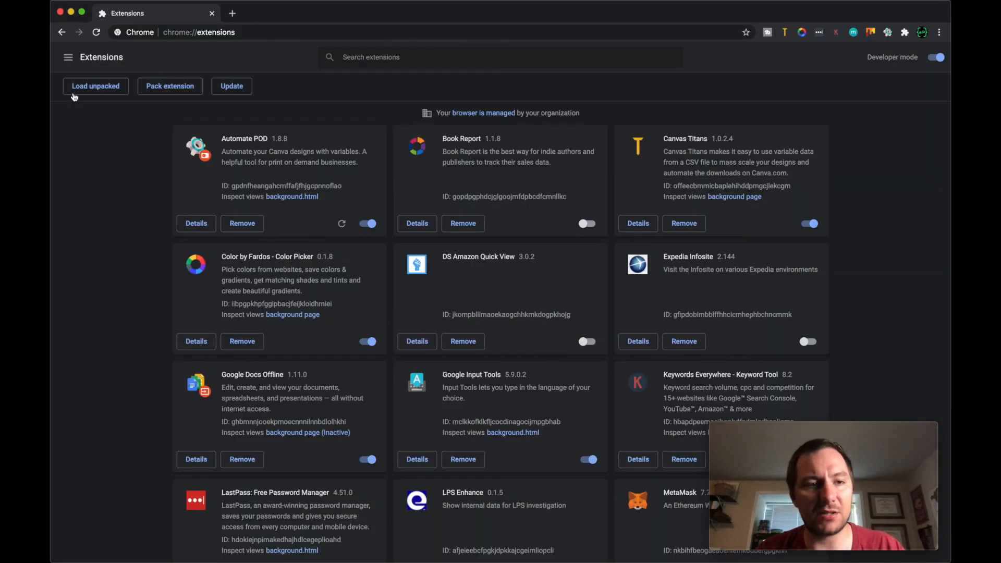
Step: Load the yt-chrome-extension folder unpacked, hitting the invalid content_scripts matches error
{"action": "left_click", "coordinate": [95, 86]}
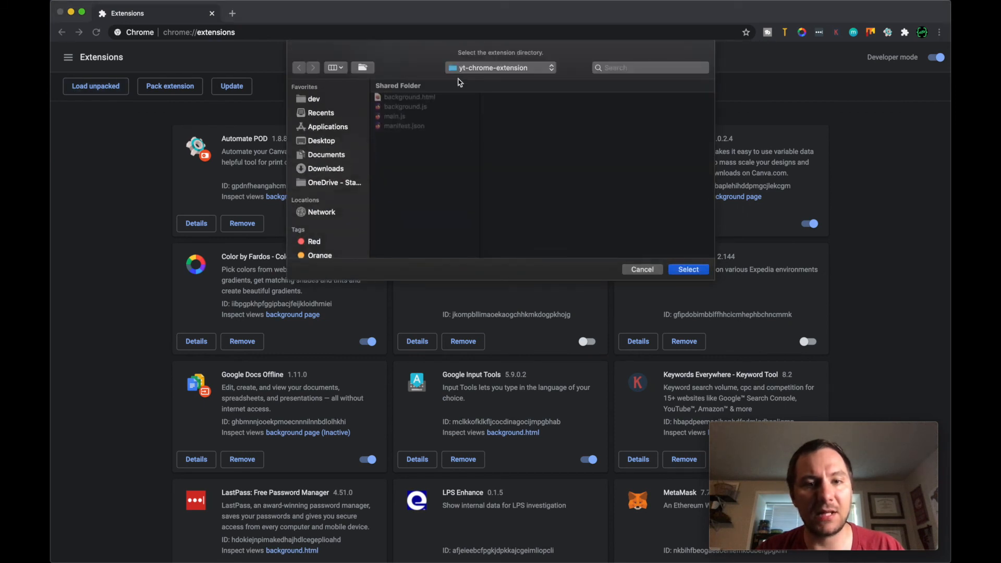
{"action": "mouse_move", "coordinate": [452, 107]}
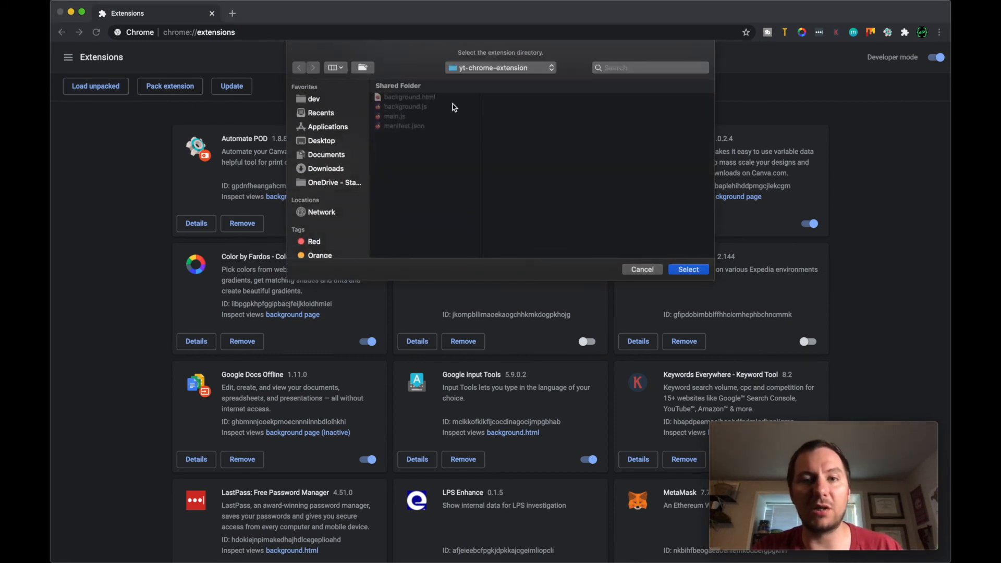
{"action": "mouse_move", "coordinate": [501, 220]}
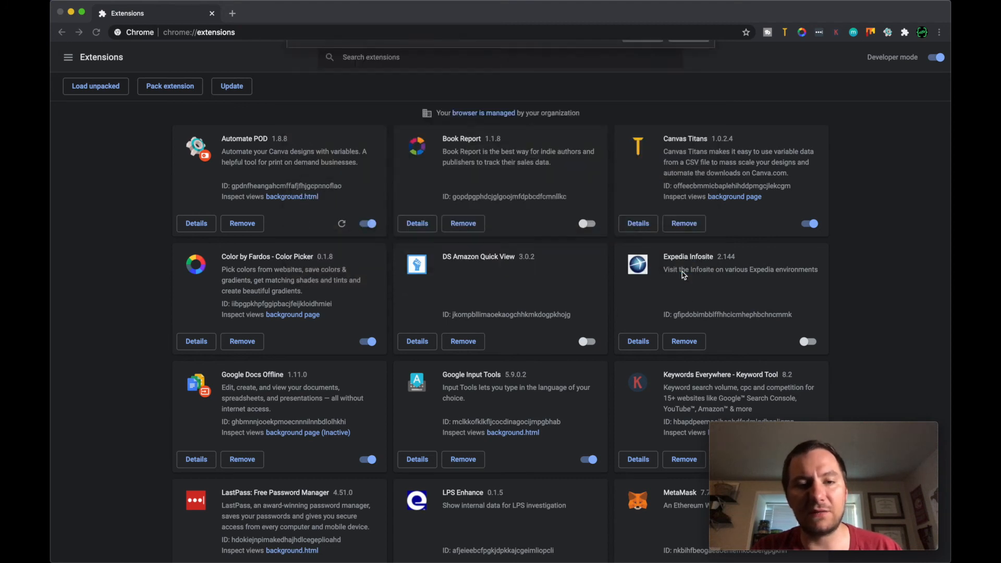
{"action": "left_click", "coordinate": [95, 86]}
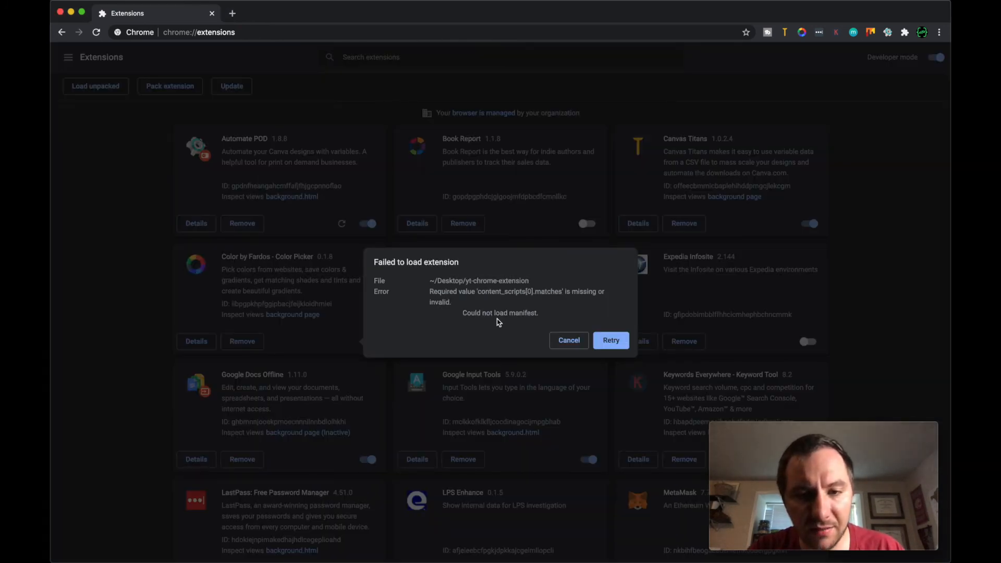
{"action": "mouse_move", "coordinate": [474, 307]}
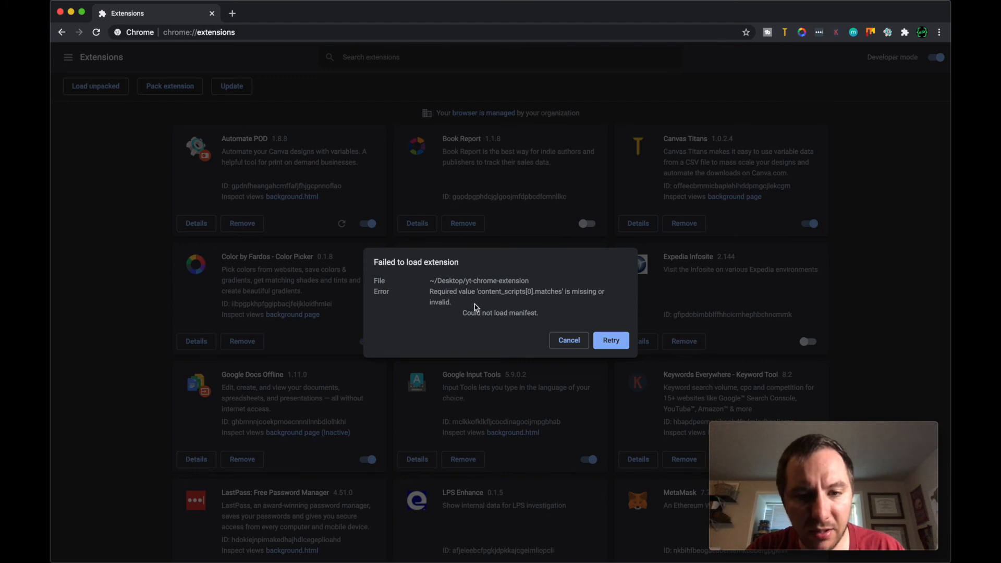
{"action": "mouse_move", "coordinate": [507, 311]}
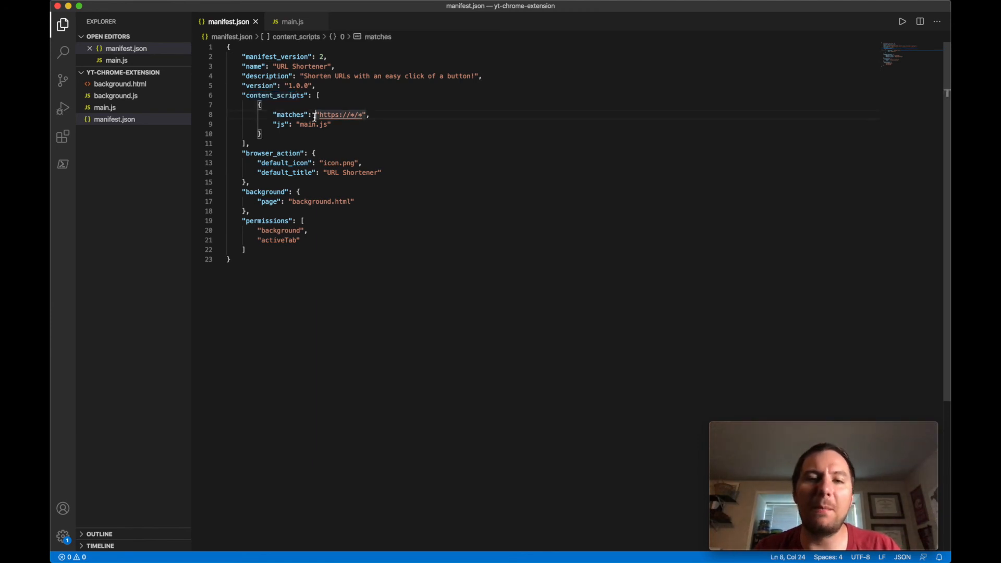
Step: Set matches to ["<all_urls>"] and js to ["main.js"], then save manifest.json
{"action": "type", "text": "["}
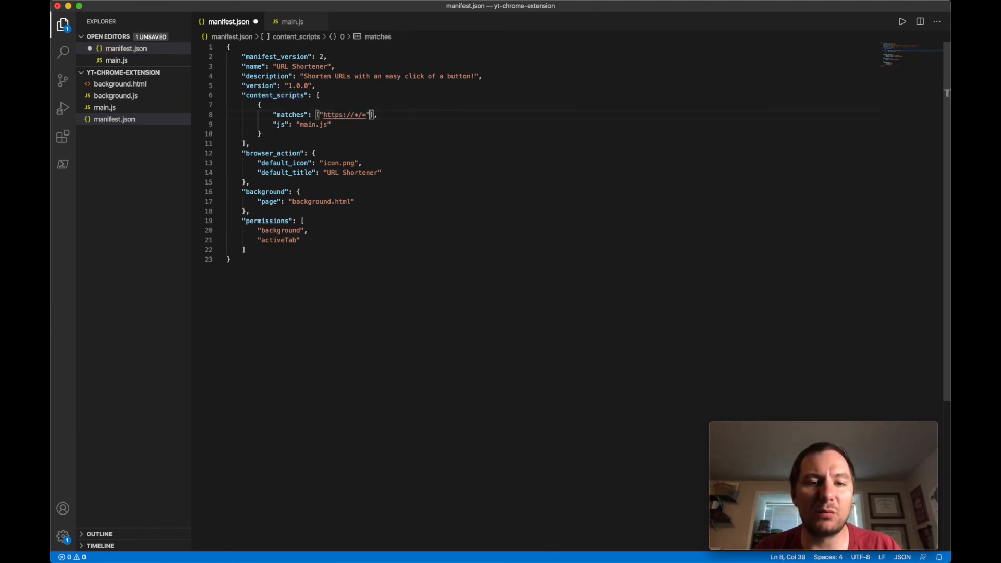
{"action": "double_click", "coordinate": [344, 115]}
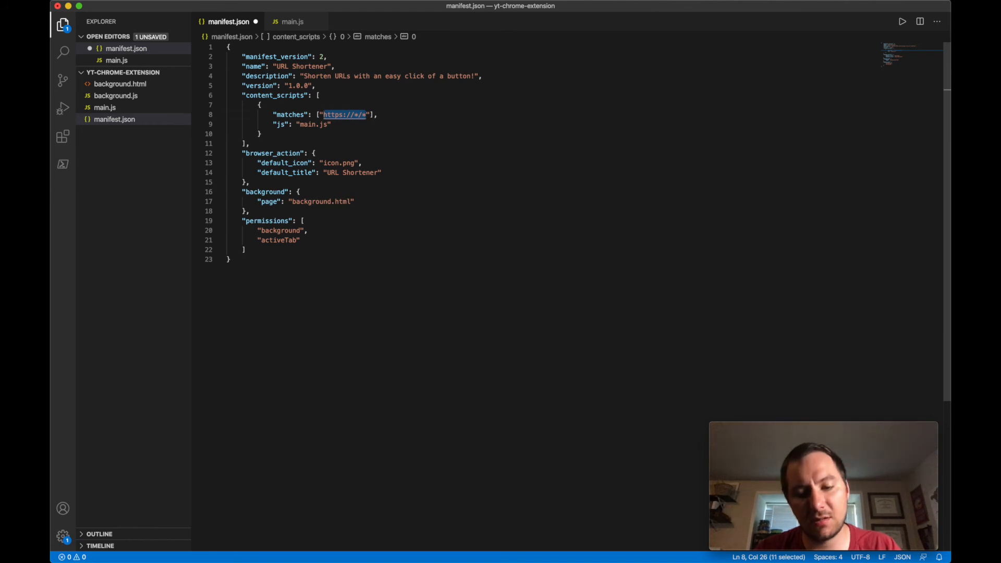
{"action": "type", "text": "<all_url"}
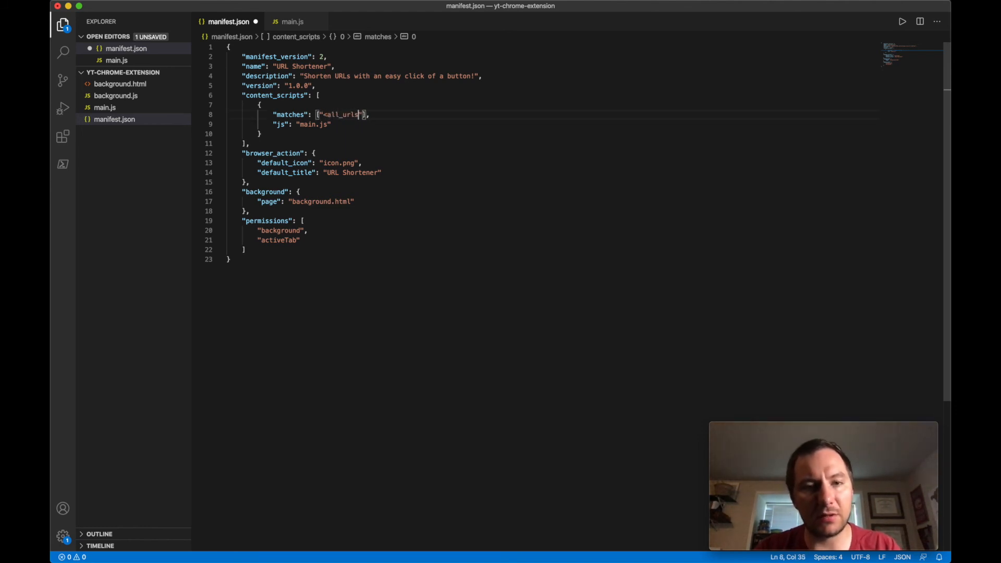
{"action": "type", "text": ">"}
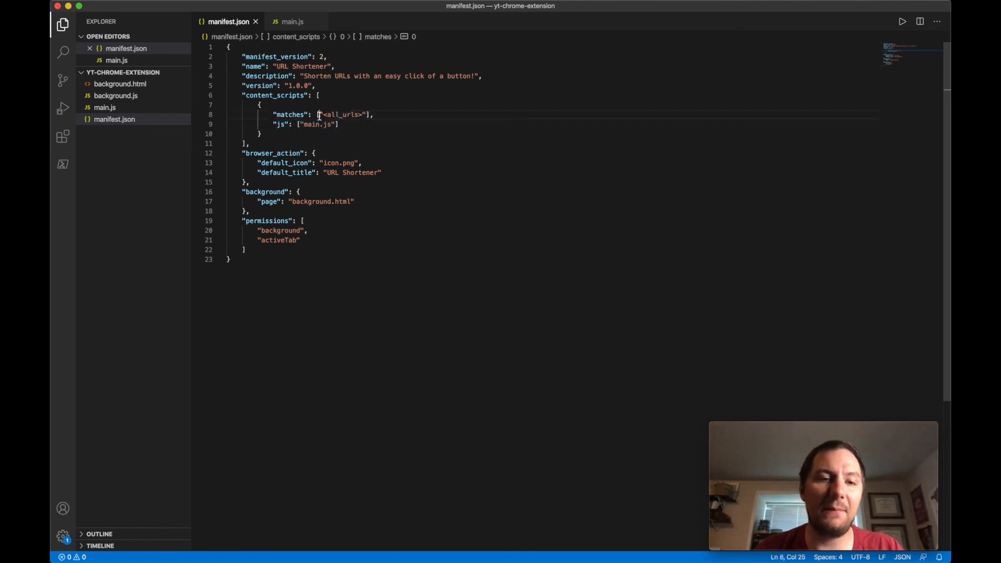
{"action": "double_click", "coordinate": [346, 114]}
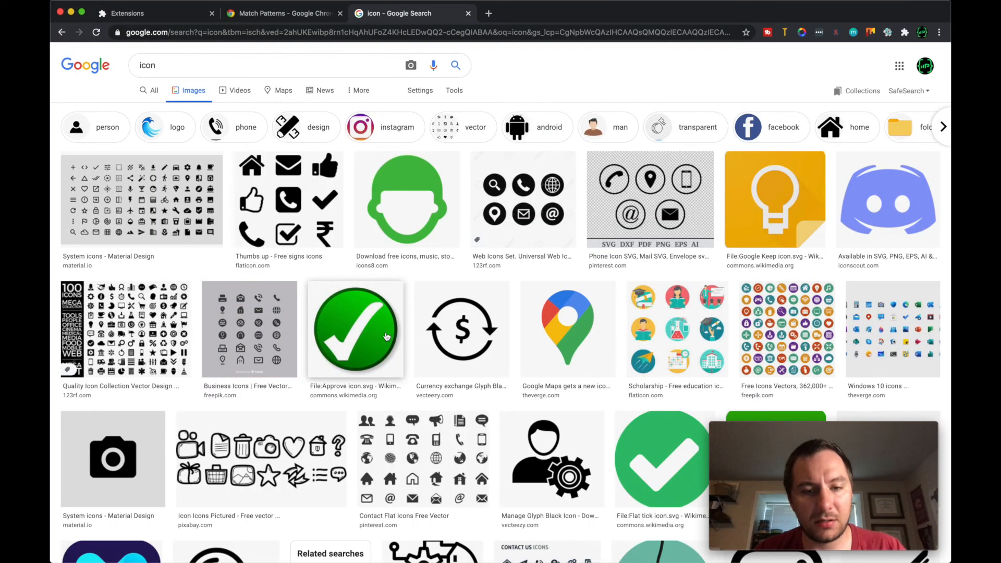
Step: Save the green checkmark image as icon.png in yt-chrome-extension, retry loading, and close extra tabs
{"action": "left_click", "coordinate": [355, 330]}
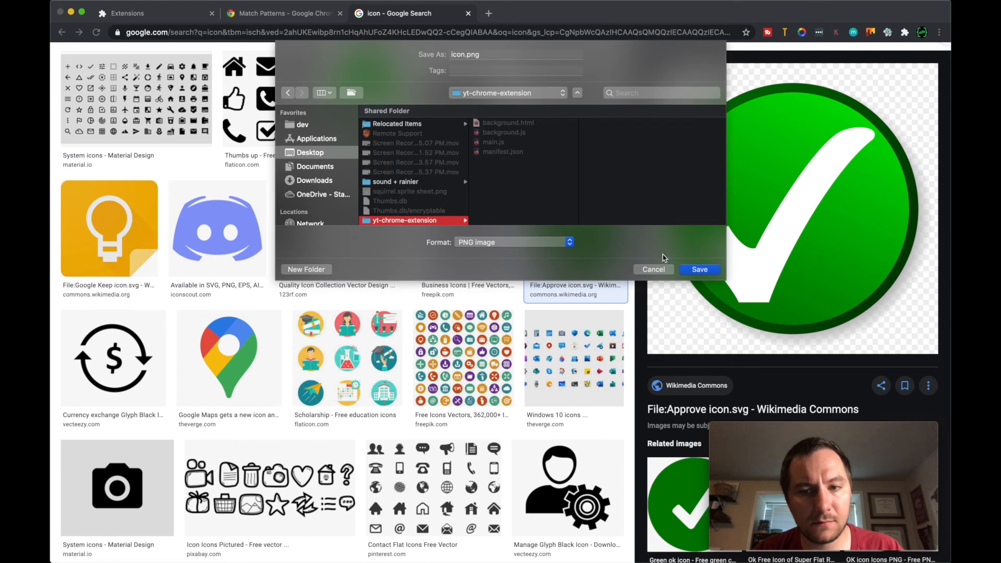
{"action": "left_click", "coordinate": [700, 269]}
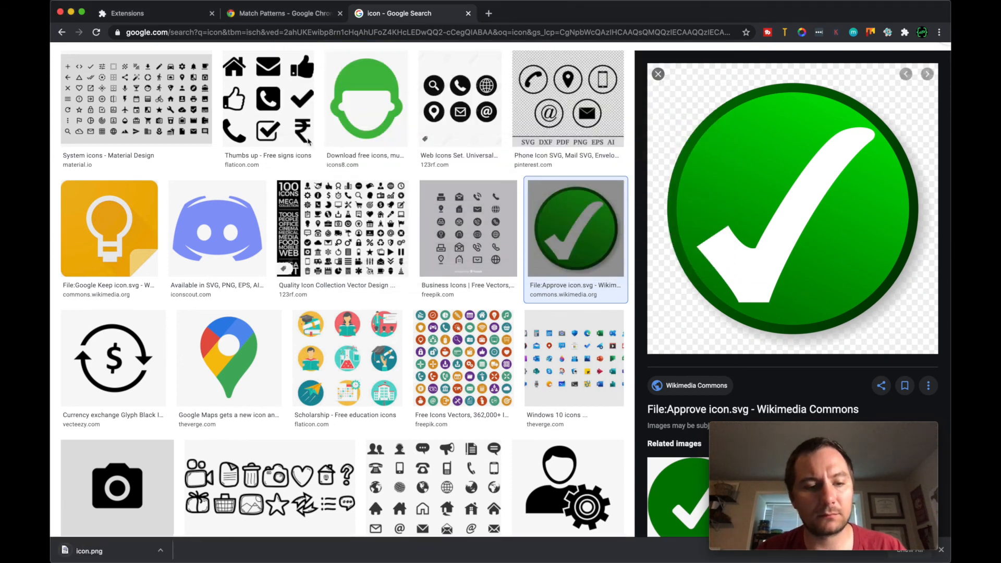
{"action": "left_click", "coordinate": [153, 12]}
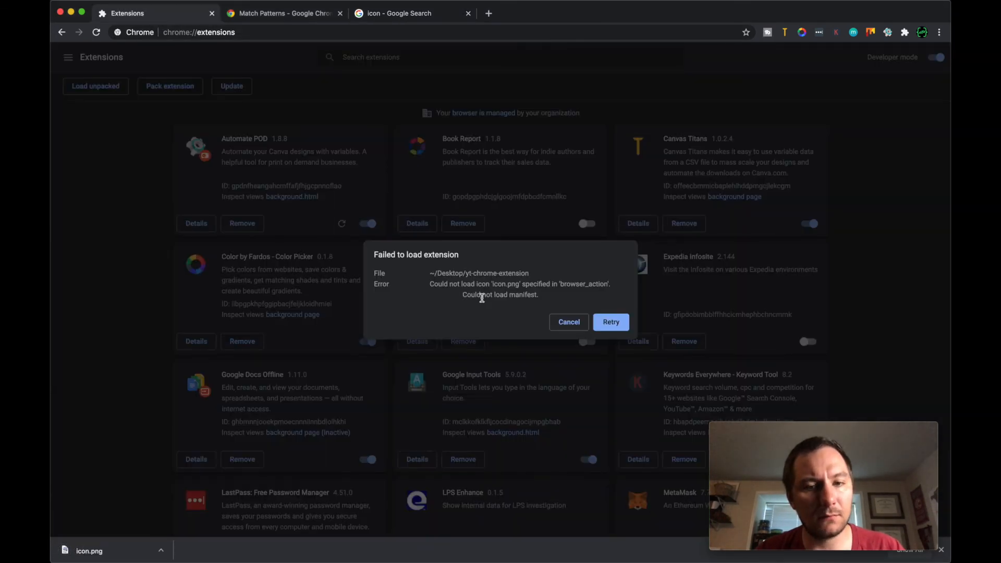
{"action": "left_click", "coordinate": [610, 321]}
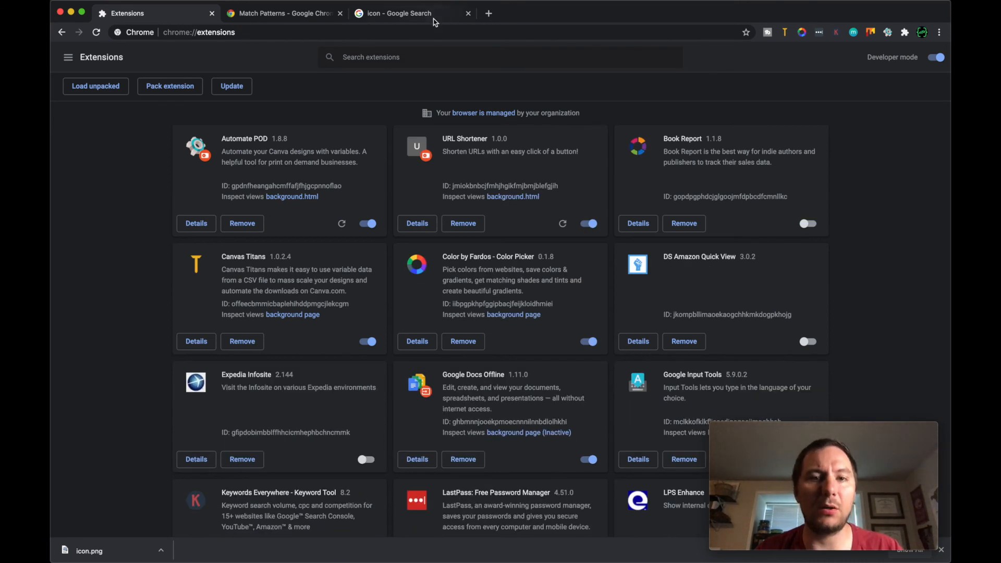
{"action": "left_click", "coordinate": [468, 12]}
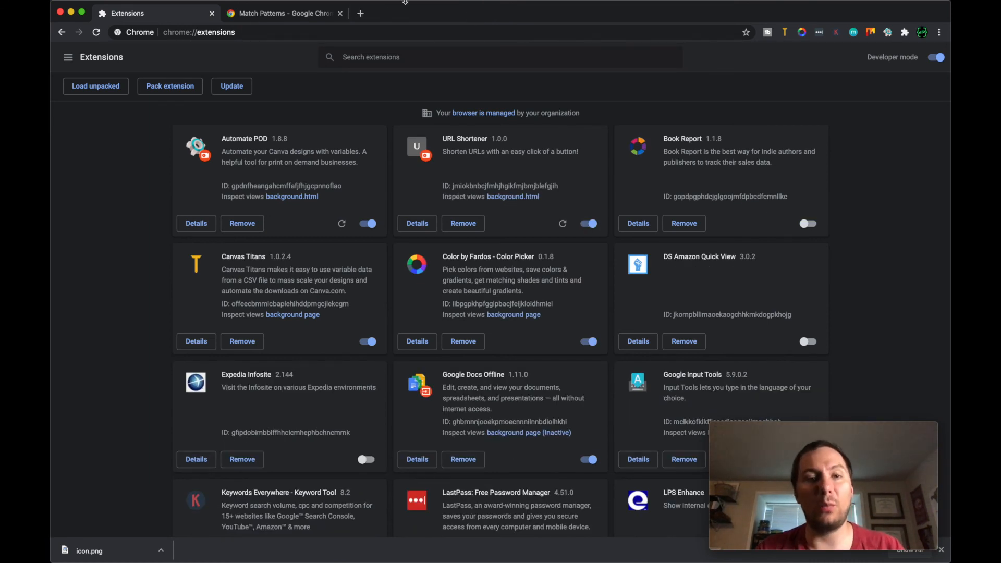
{"action": "left_click", "coordinate": [340, 13]}
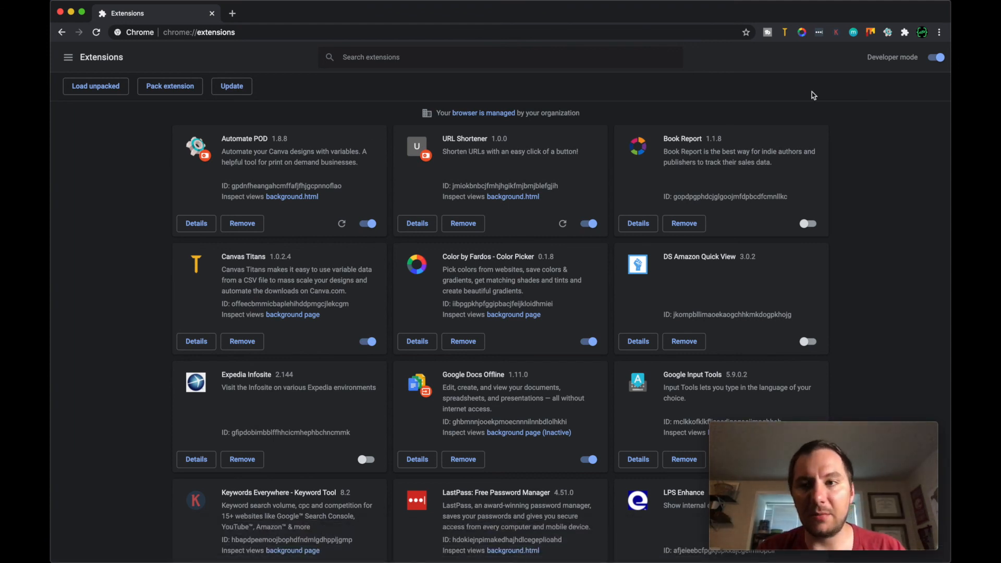
Step: Open Chrome's toolbar extensions list to pin URL Shortener
{"action": "left_click", "coordinate": [939, 31]}
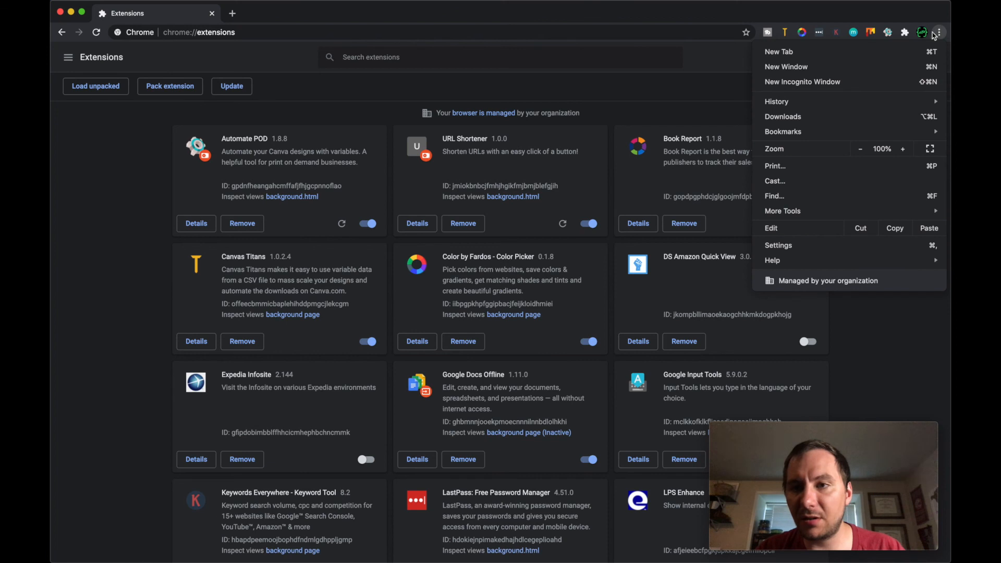
{"action": "left_click", "coordinate": [904, 32]}
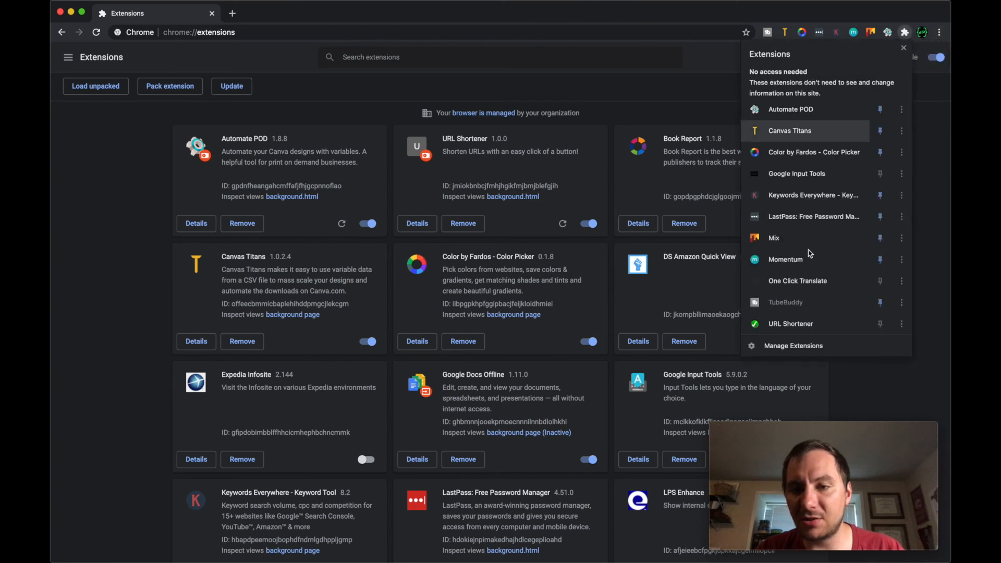
{"action": "mouse_move", "coordinate": [867, 324]}
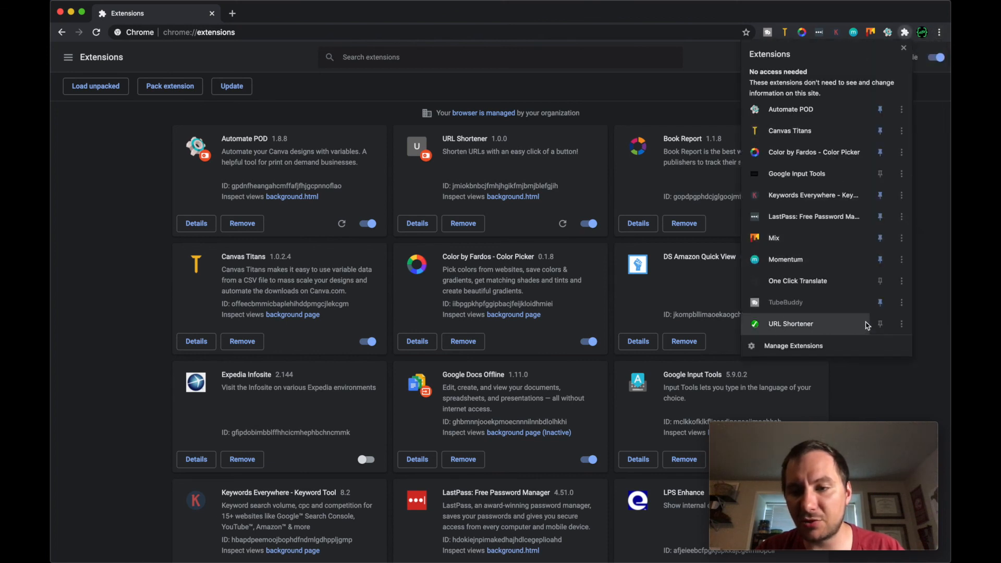
{"action": "mouse_move", "coordinate": [645, 130]}
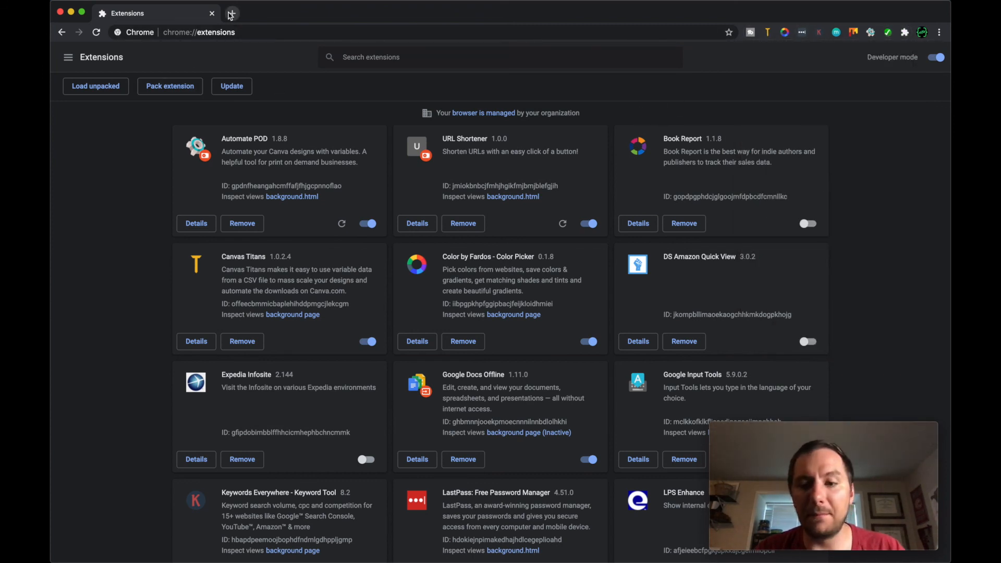
Step: Load google.com in a new tab and dismiss the 'hello world!' alert
{"action": "left_click", "coordinate": [231, 13]}
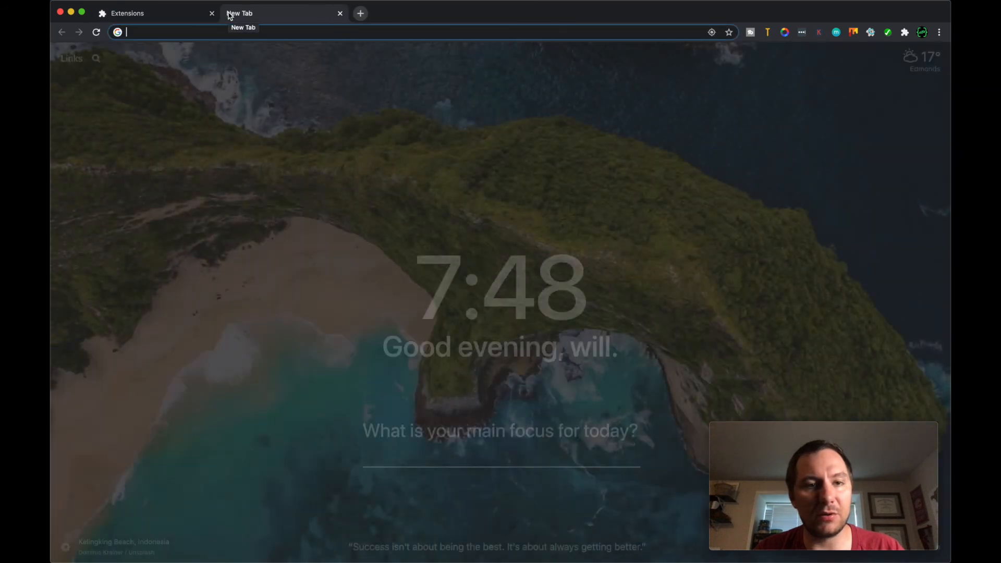
{"action": "type", "text": "google.com"}
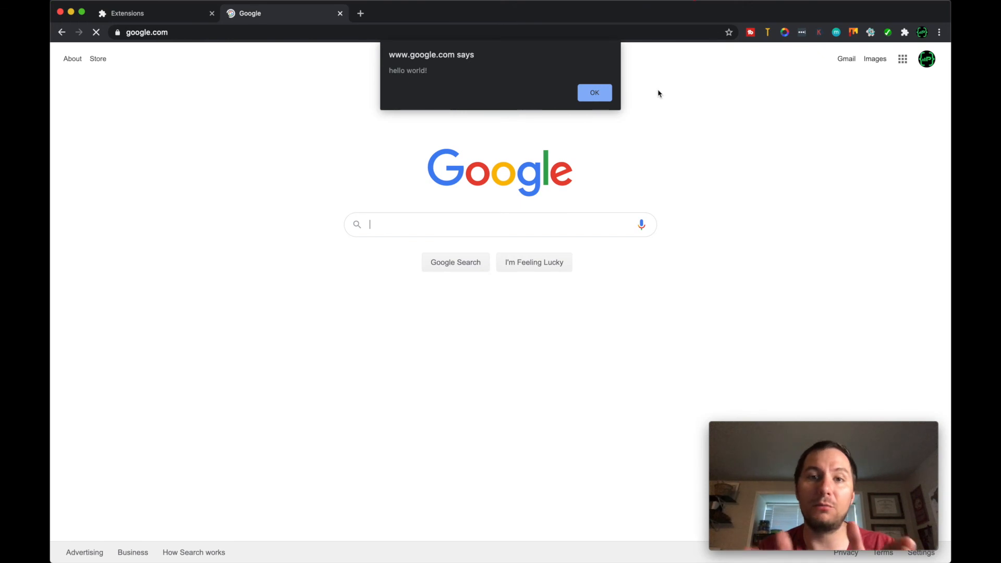
{"action": "mouse_move", "coordinate": [613, 118]}
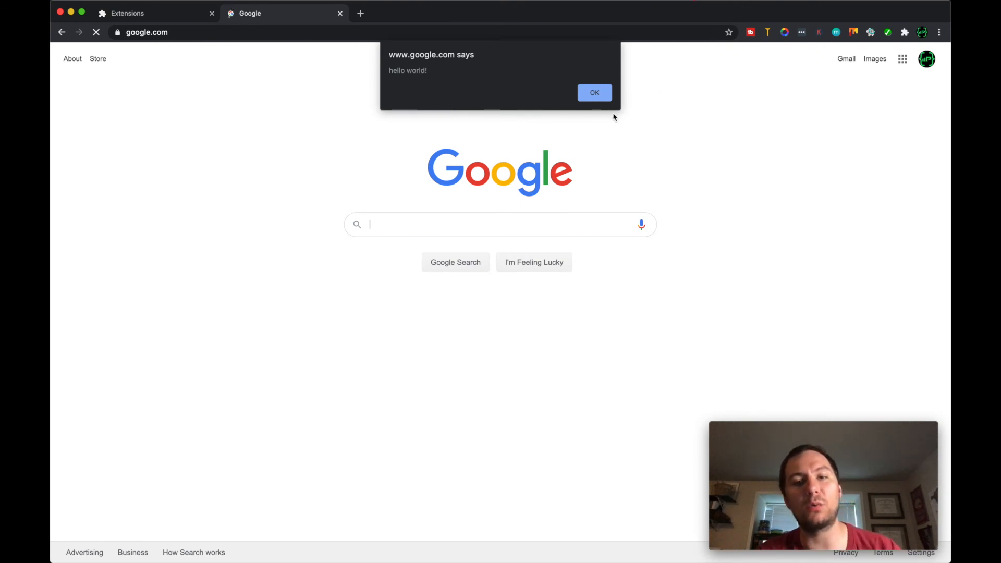
{"action": "left_click", "coordinate": [594, 93]}
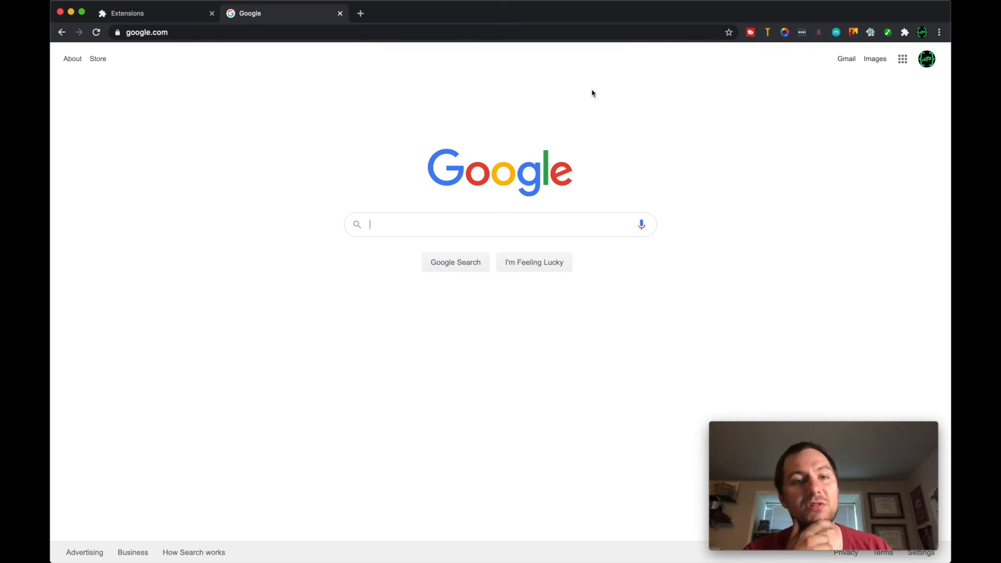